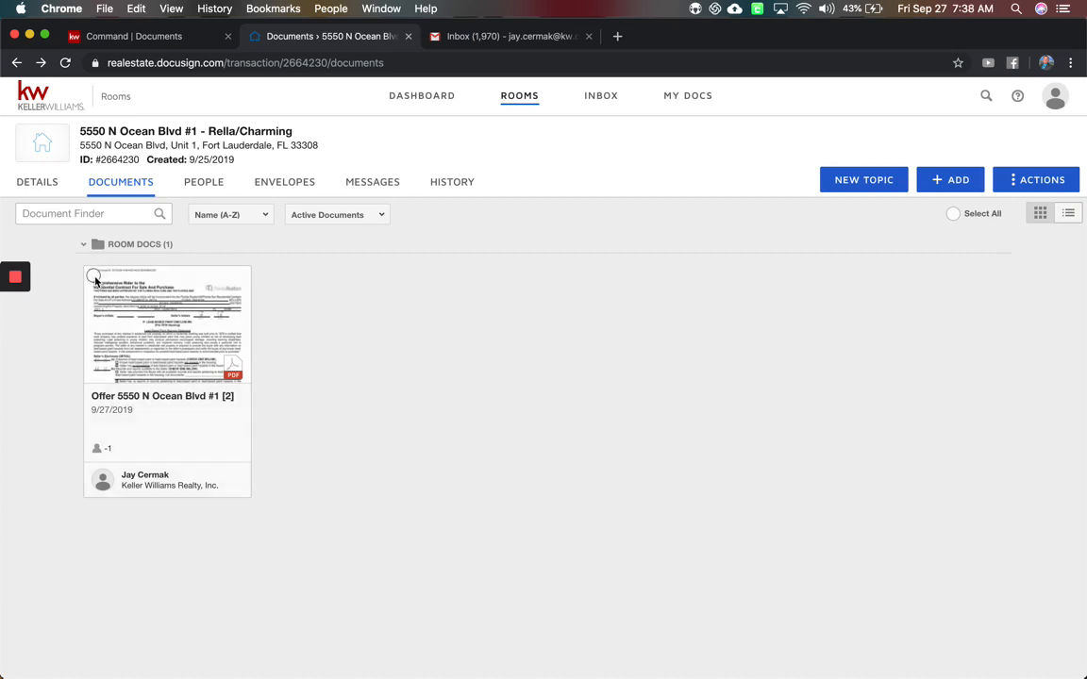
pyautogui.click(93, 280)
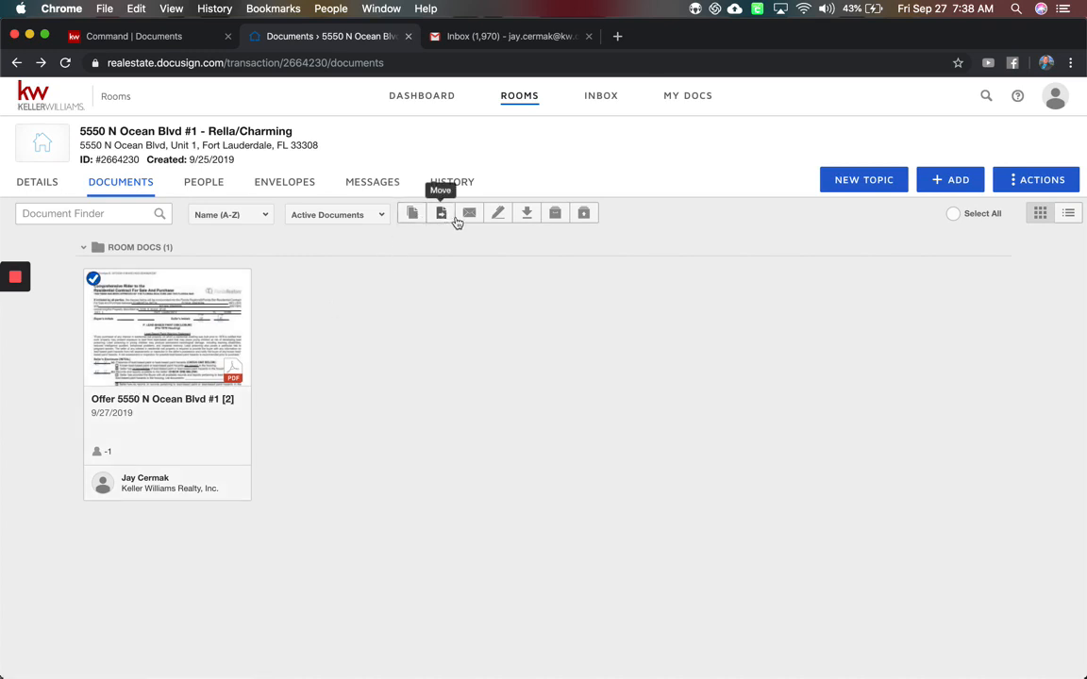
pyautogui.moveTo(499, 216)
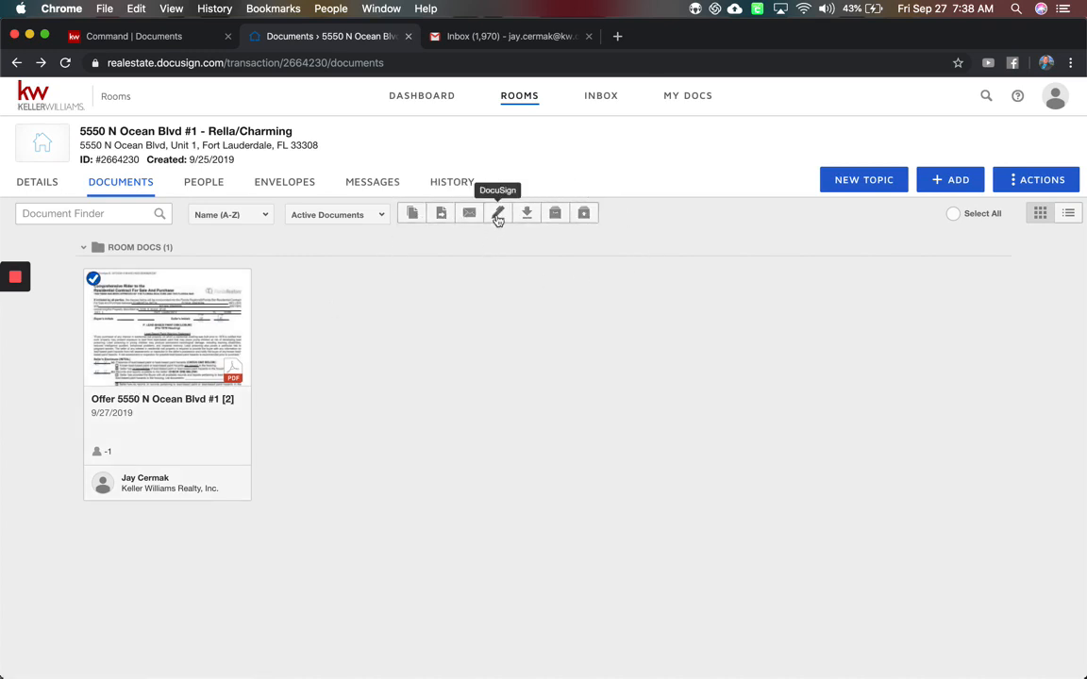
pyautogui.click(498, 211)
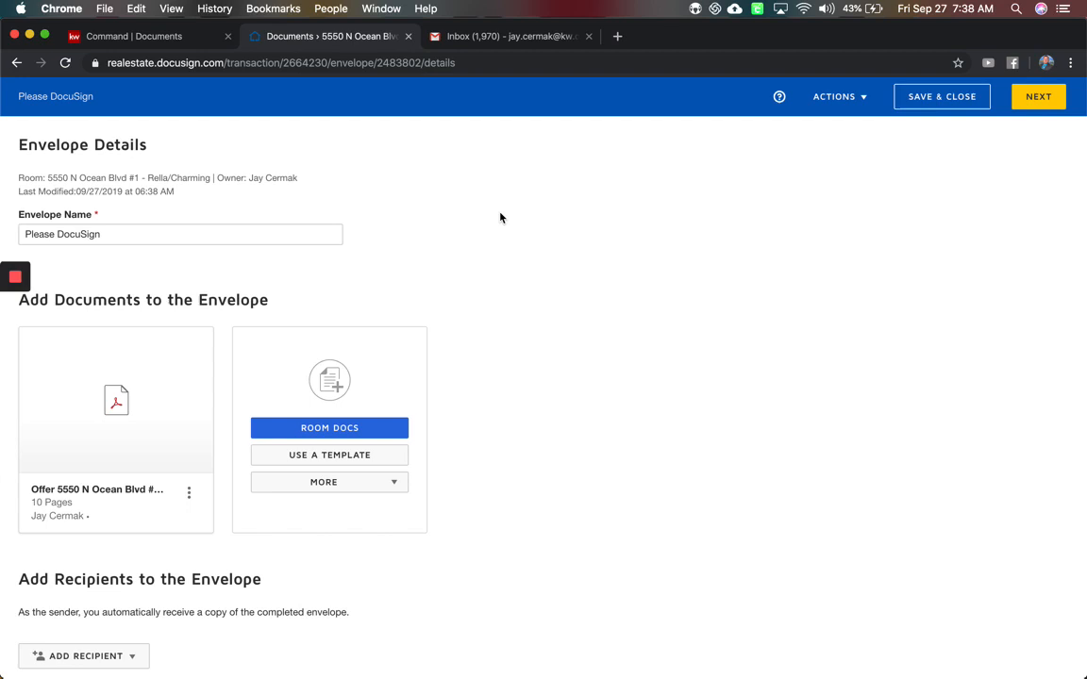
# Rename the envelope to 'Please DocuSign Offer 123 Main St'.
pyautogui.click(181, 234)
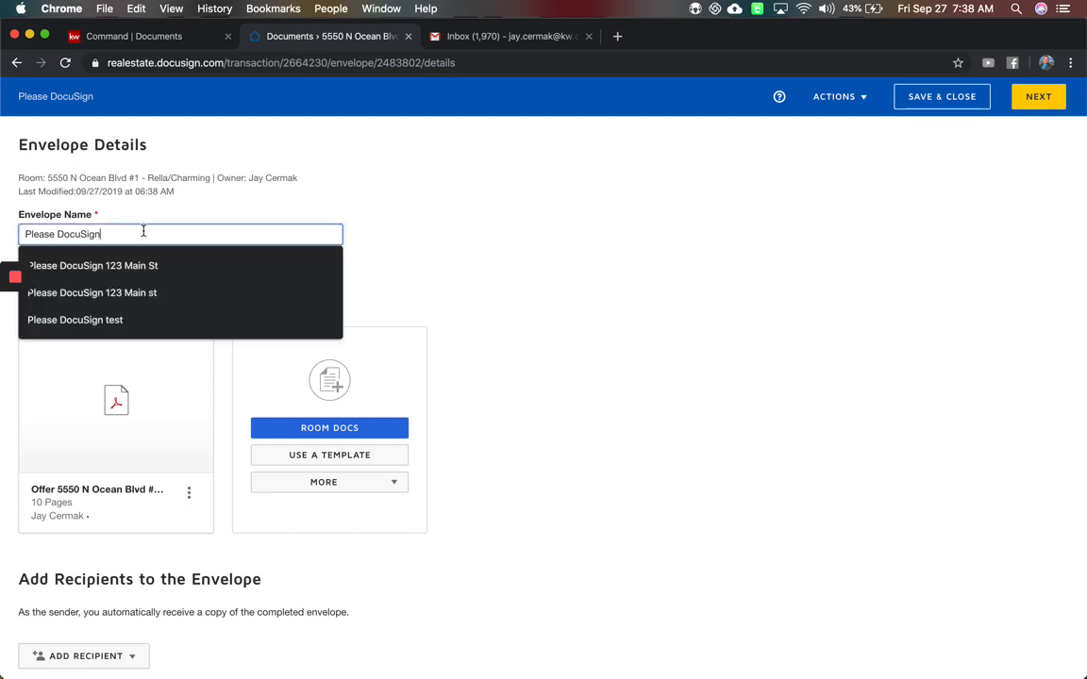
pyautogui.write('Offer 1')
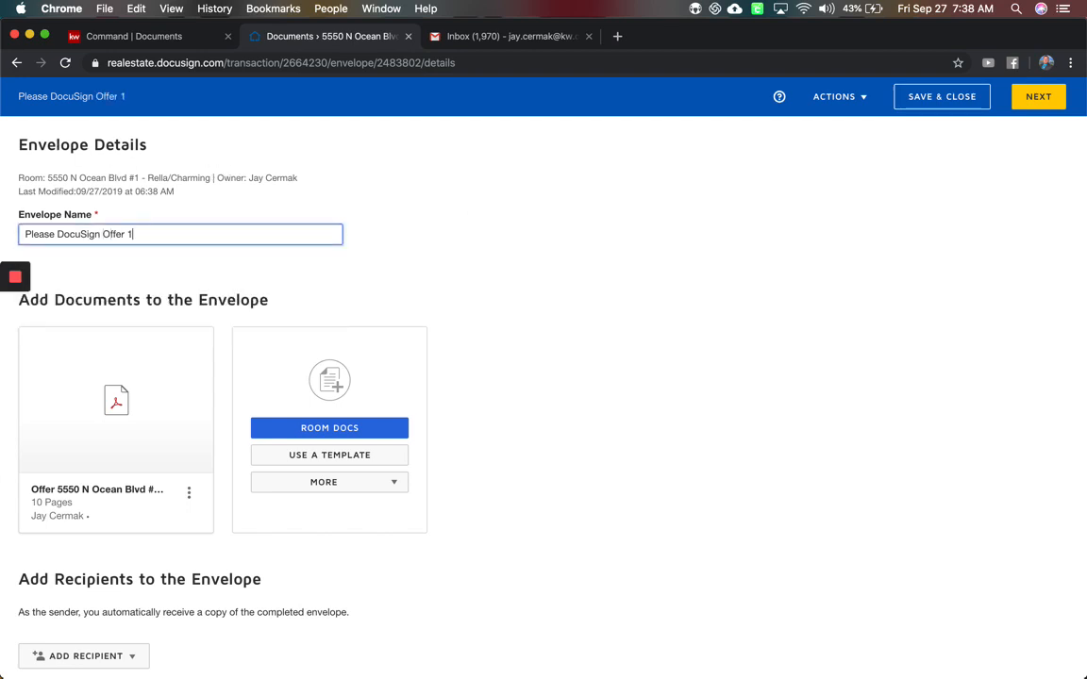
pyautogui.write('23 Main St')
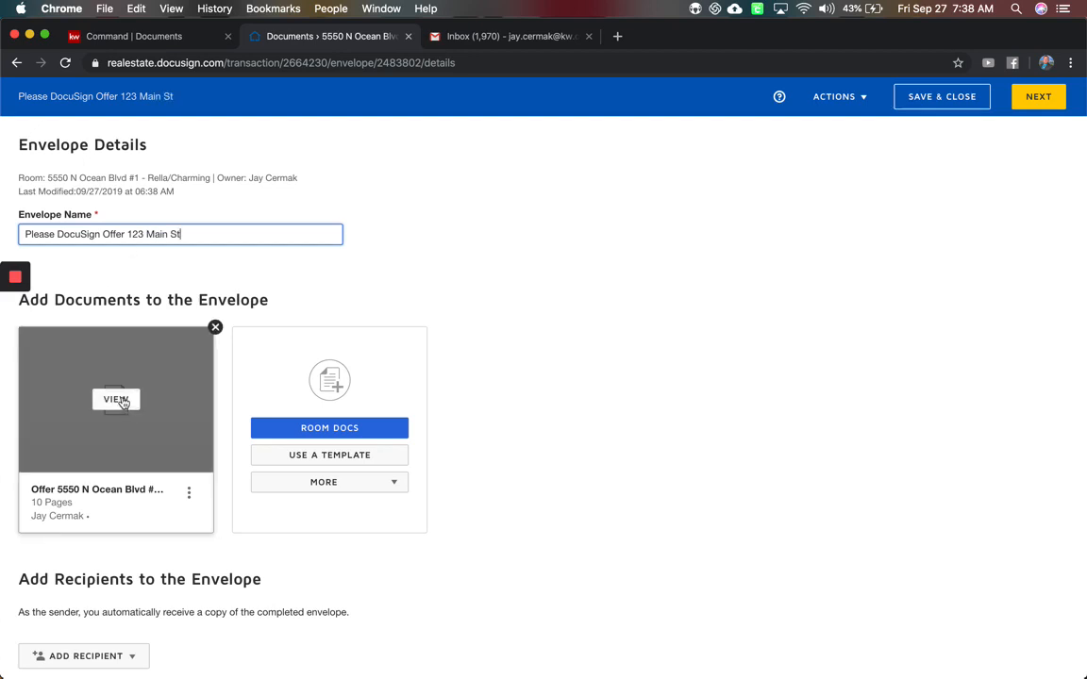
pyautogui.click(117, 402)
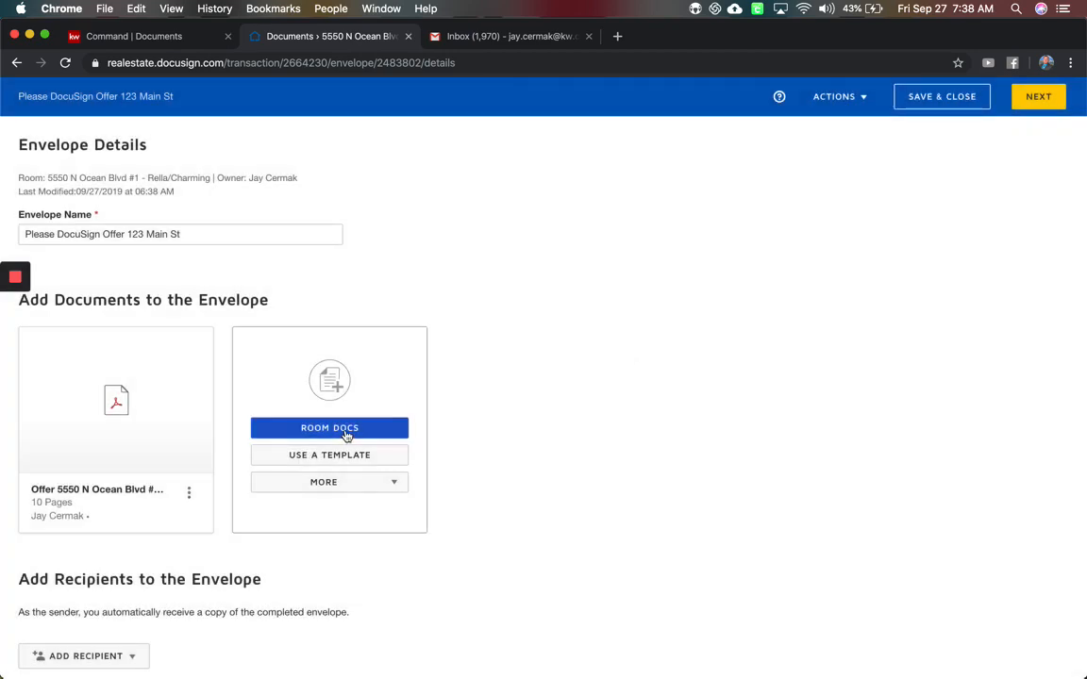
# Review the Room Docs list and cancel it, keeping the offer as the only document.
pyautogui.click(328, 426)
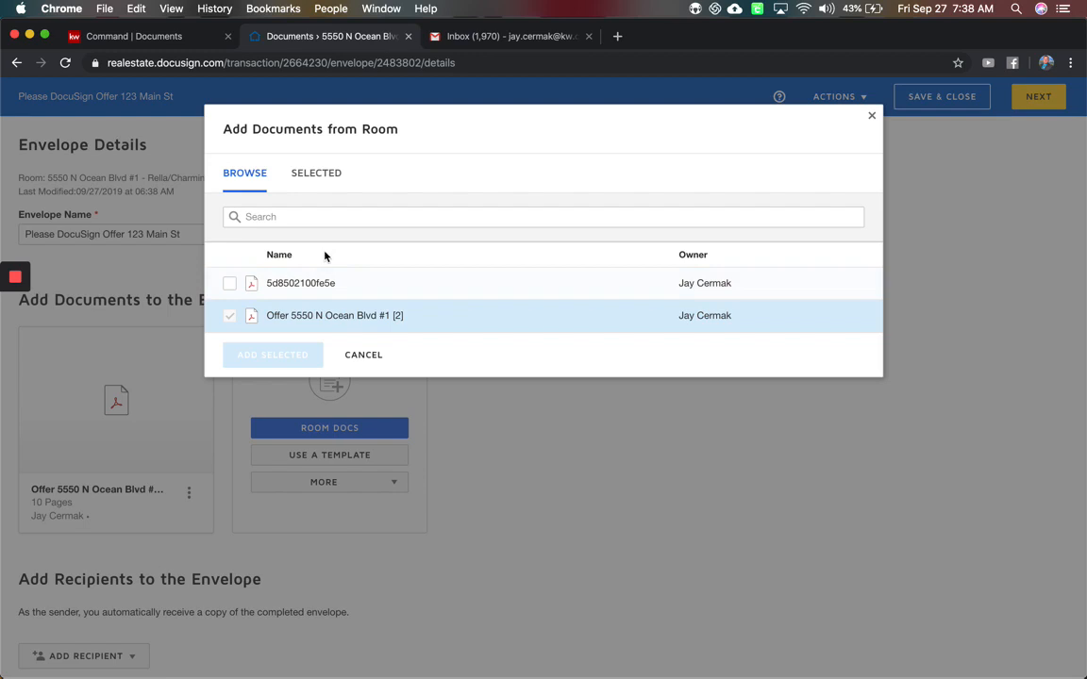
pyautogui.click(362, 355)
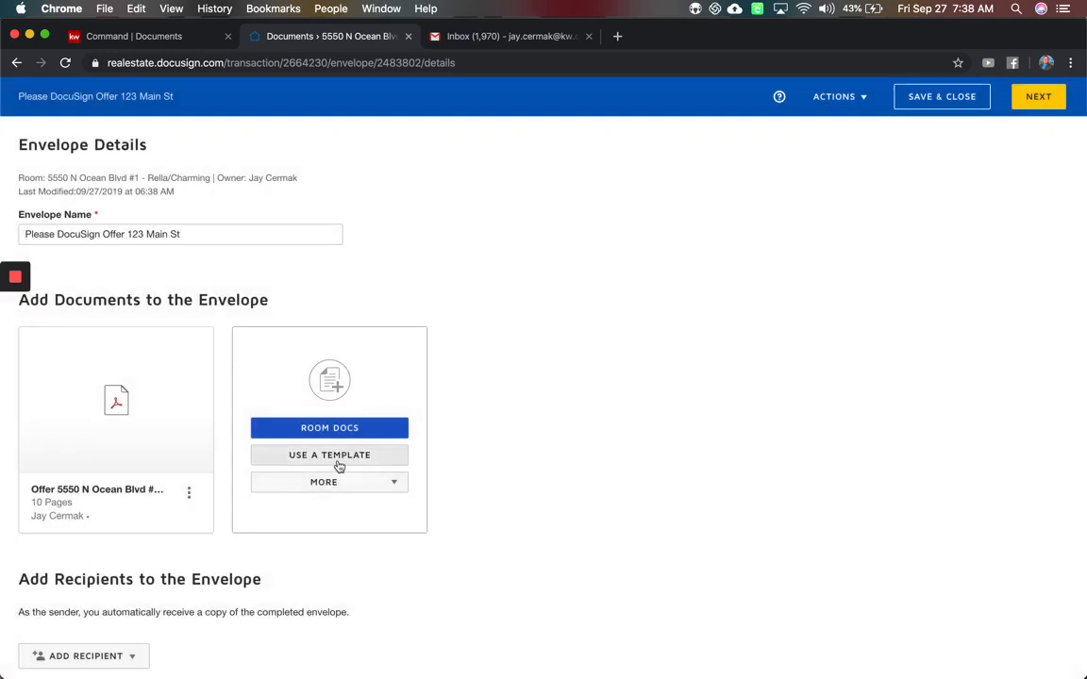
pyautogui.click(328, 483)
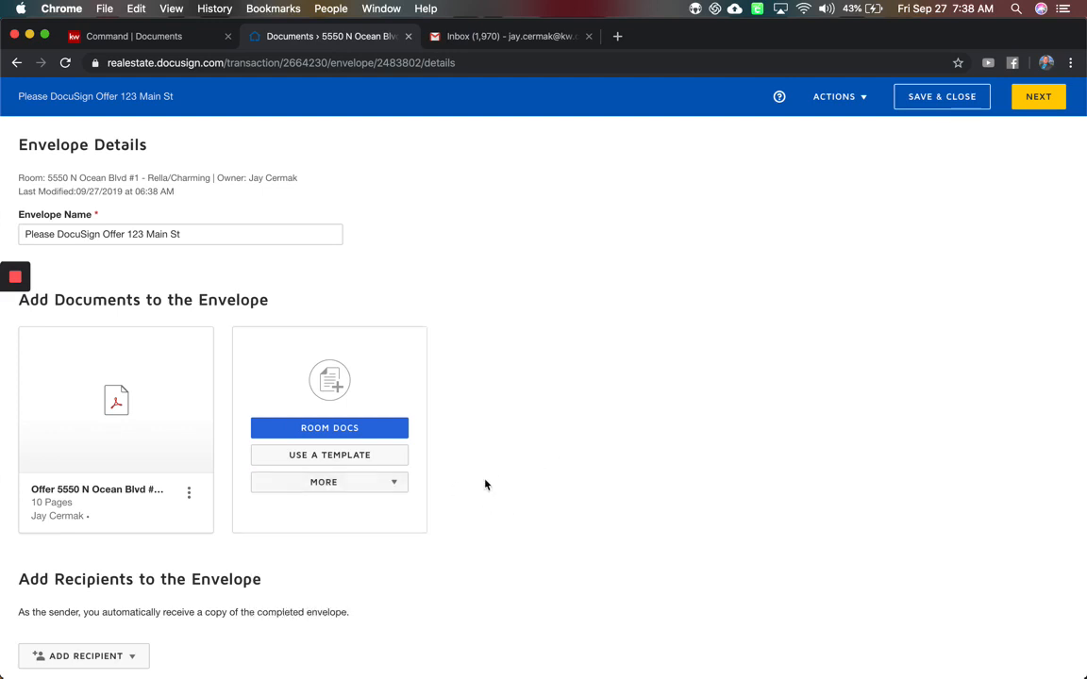
# Choose Room Participants as the source for adding envelope recipients.
pyautogui.scroll(-3)
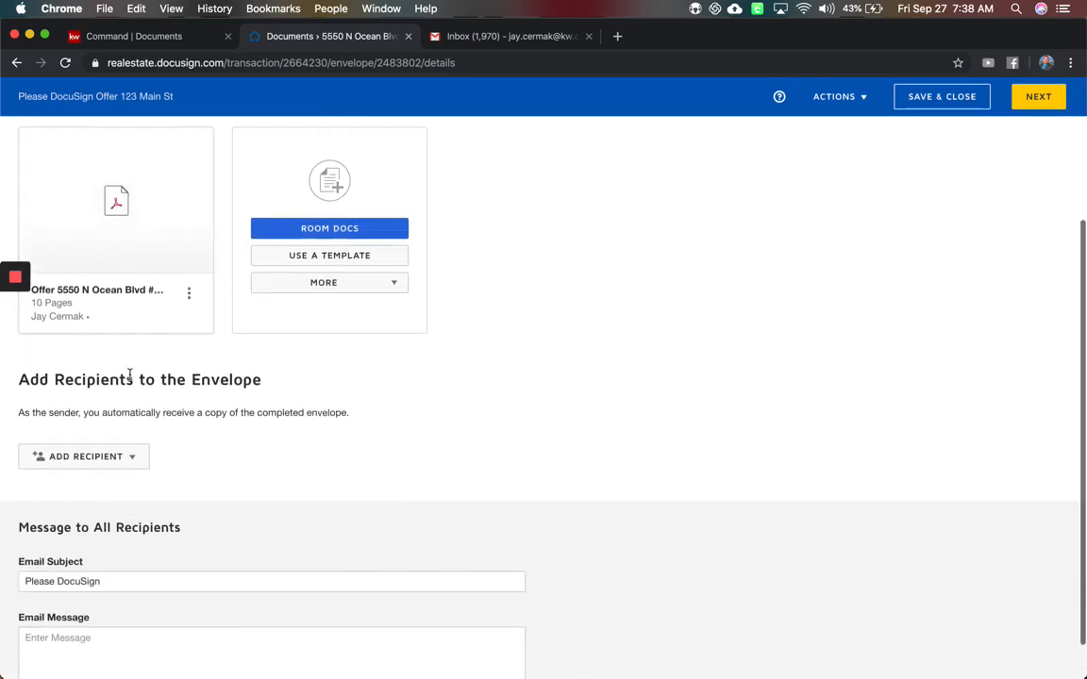
pyautogui.scroll(-3)
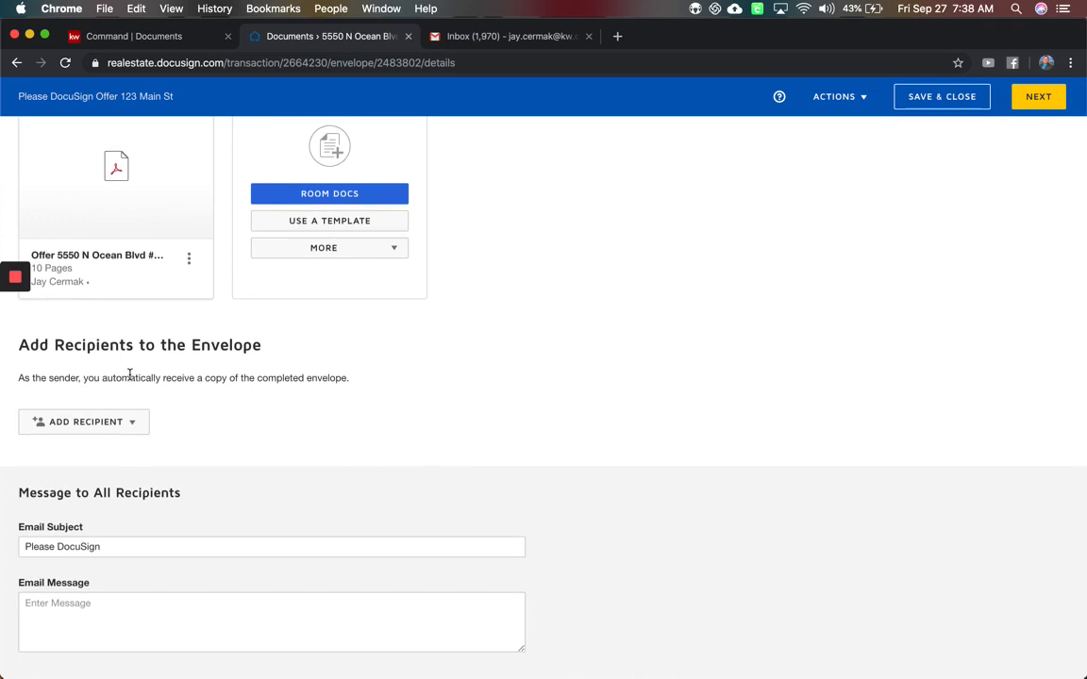
pyautogui.click(83, 423)
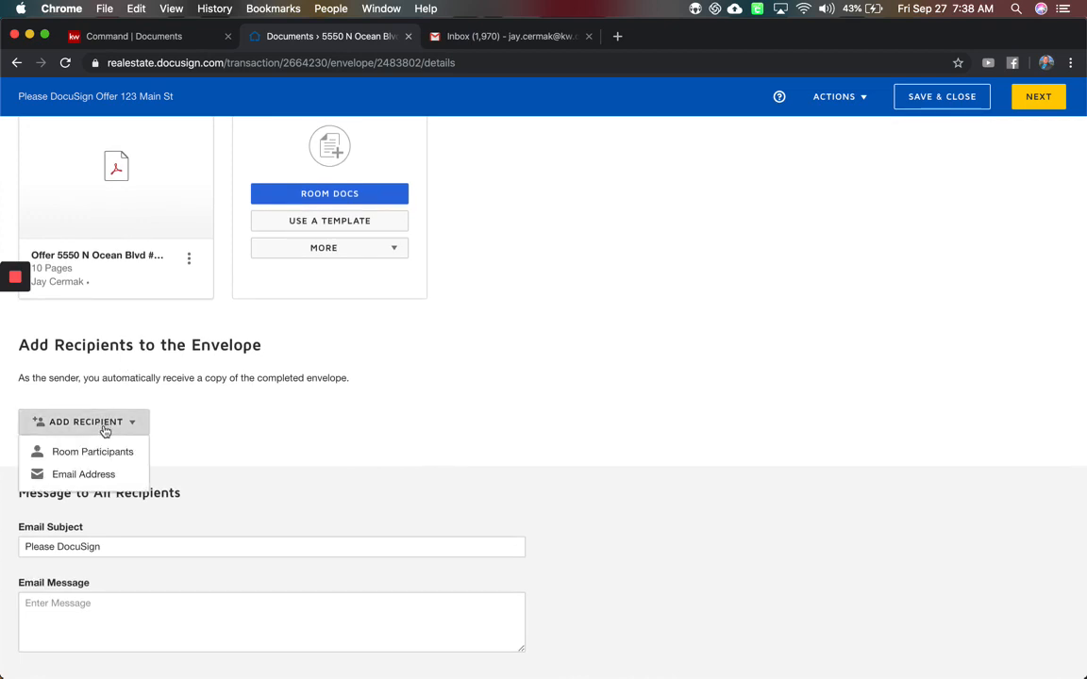
pyautogui.click(94, 453)
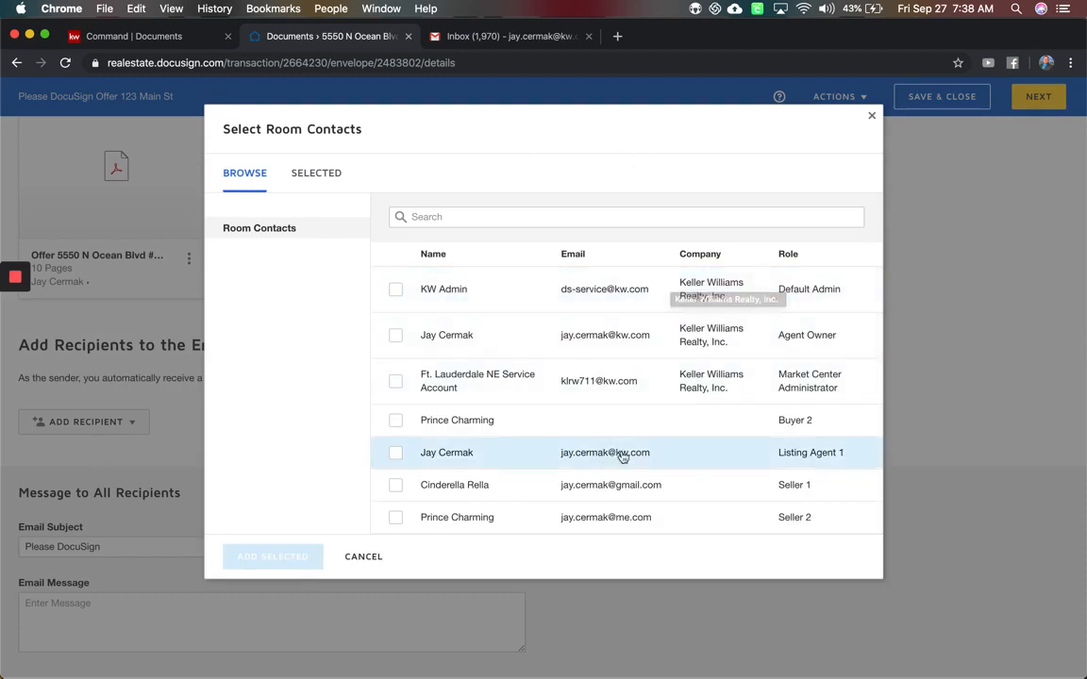
# Add Seller 2, Seller 1 and the Agent Owner as recipients who need to sign.
pyautogui.click(396, 517)
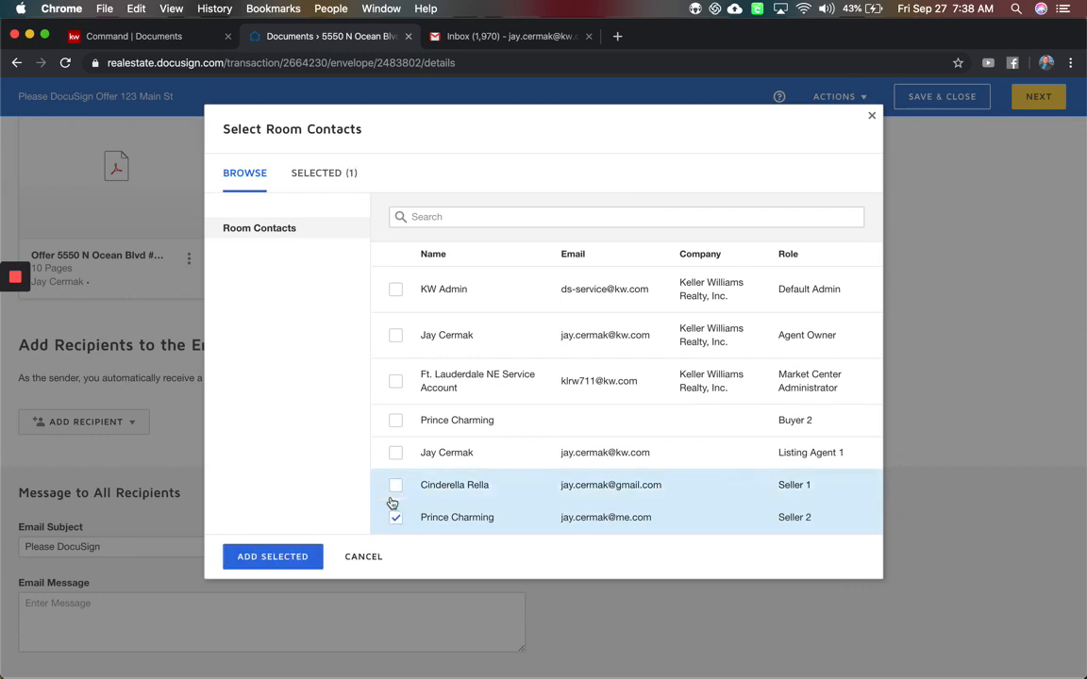
pyautogui.click(397, 485)
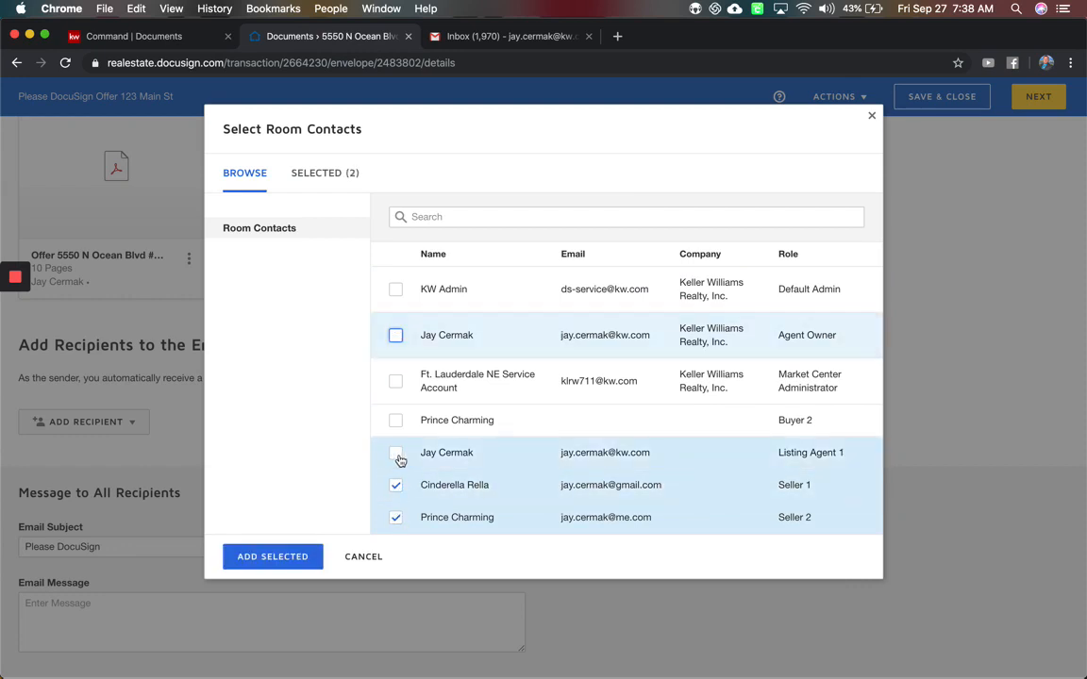
pyautogui.moveTo(319, 536)
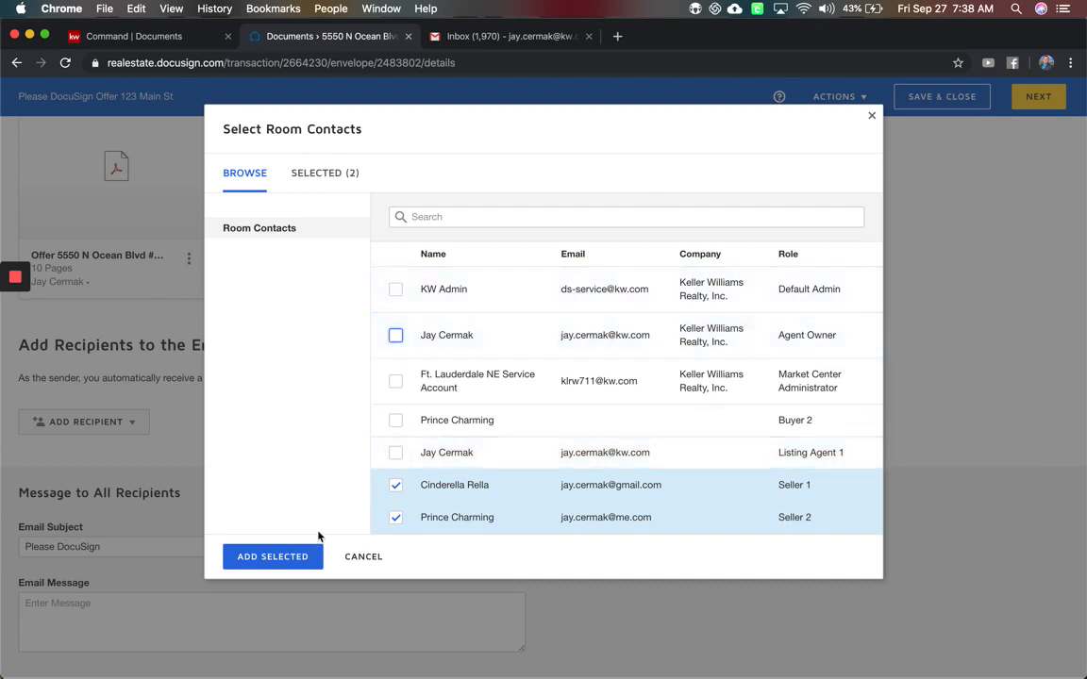
pyautogui.click(396, 336)
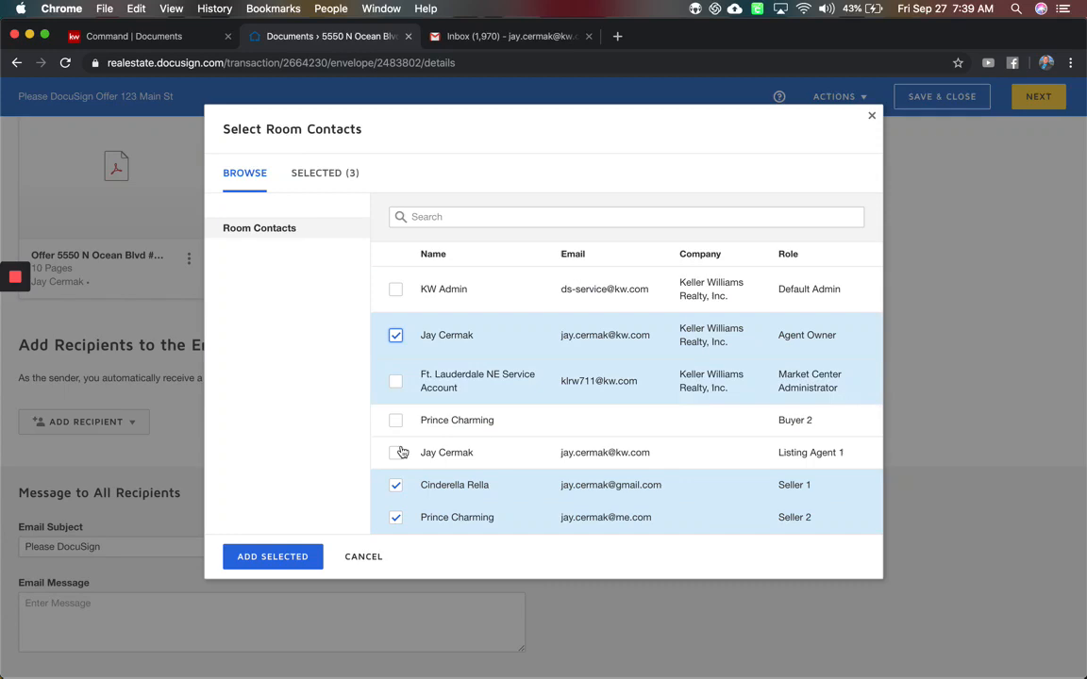
pyautogui.click(272, 557)
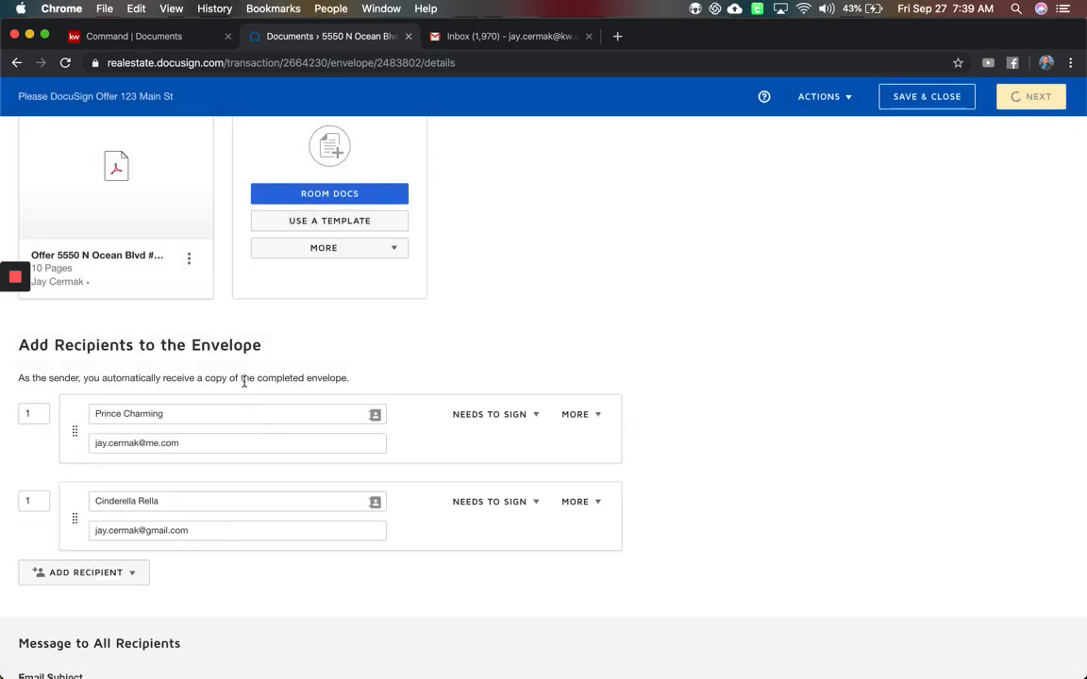
pyautogui.click(83, 571)
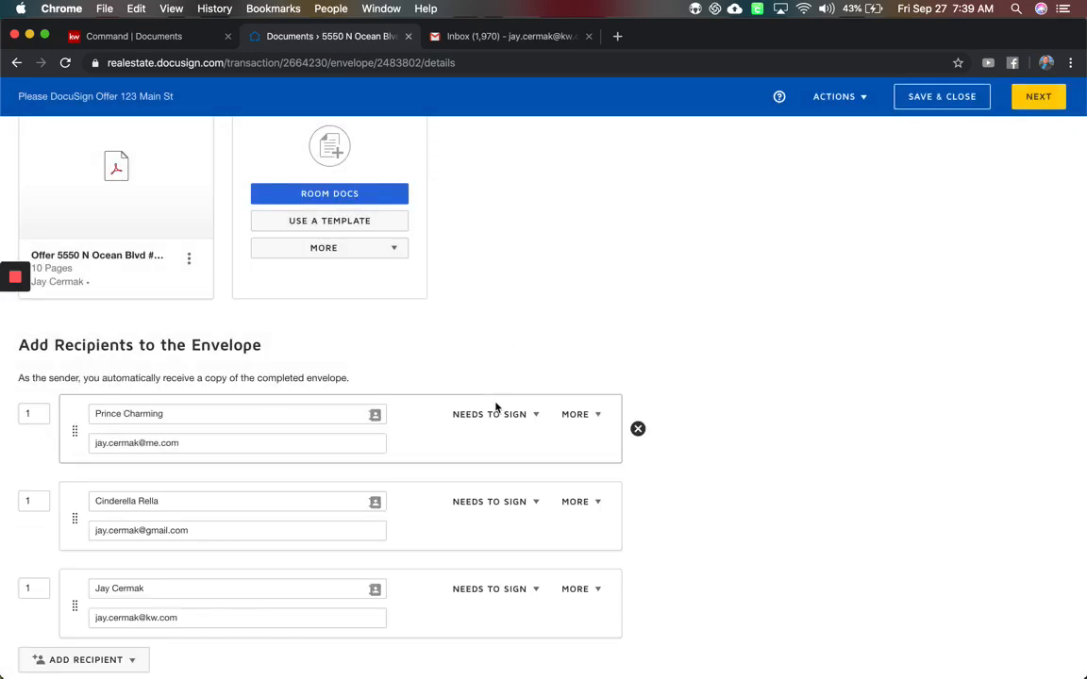
# Set the email subject to 'Please DocuSign Offer 123 Main St'.
pyautogui.scroll(-3)
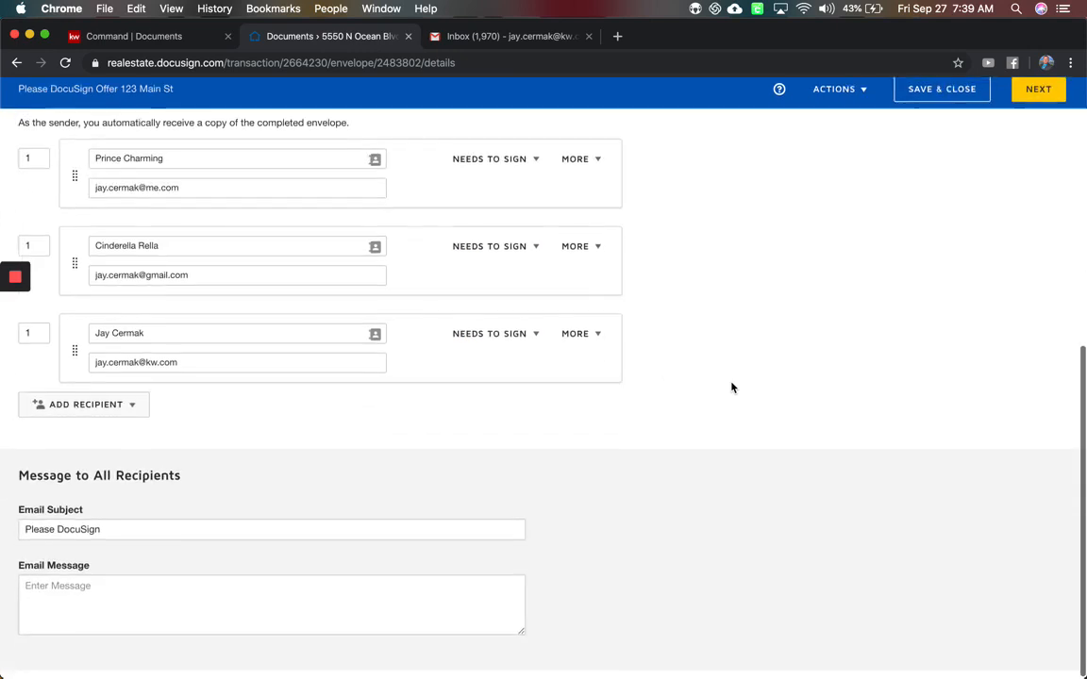
pyautogui.click(272, 528)
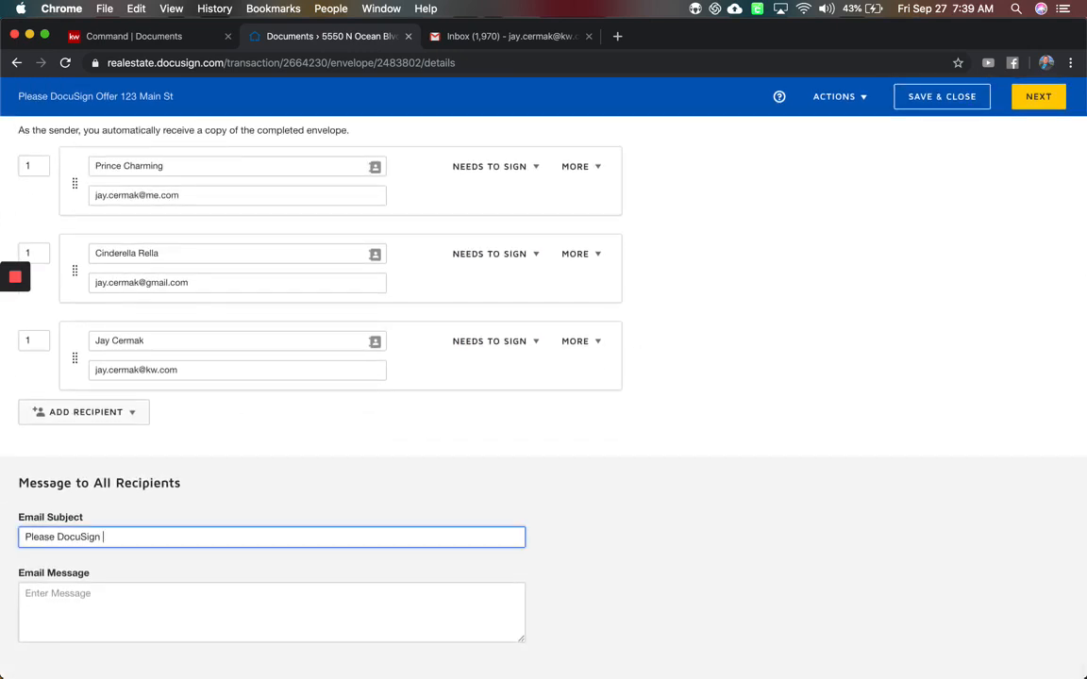
pyautogui.write('Offer')
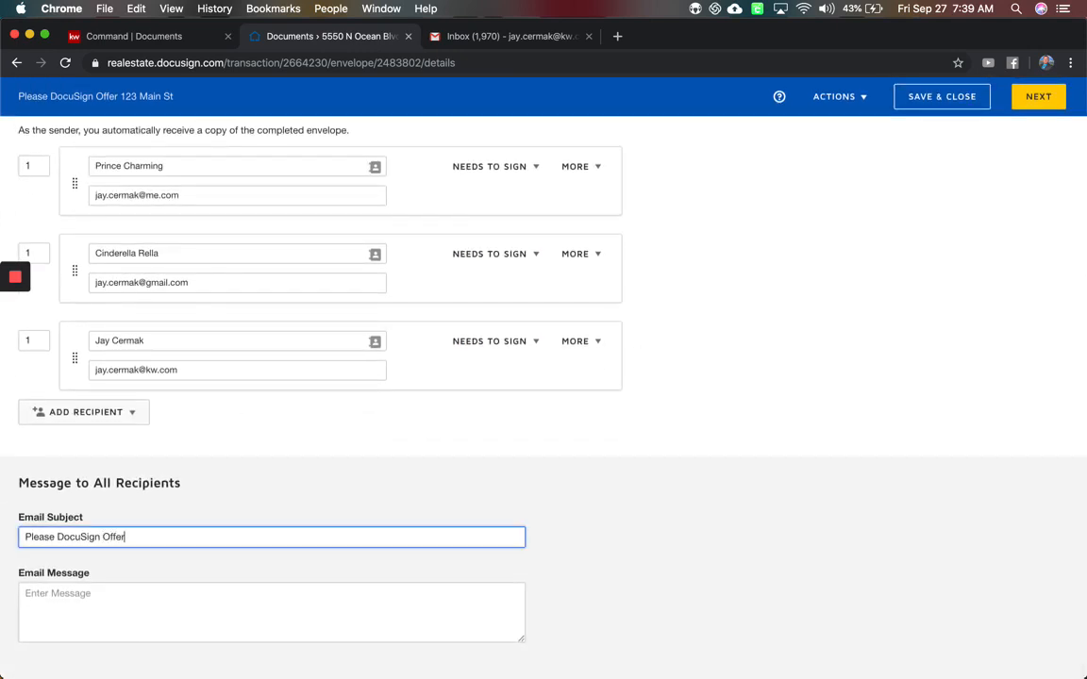
pyautogui.write('123 Main St')
pyautogui.click(272, 612)
pyautogui.write('Please initial the changes,')
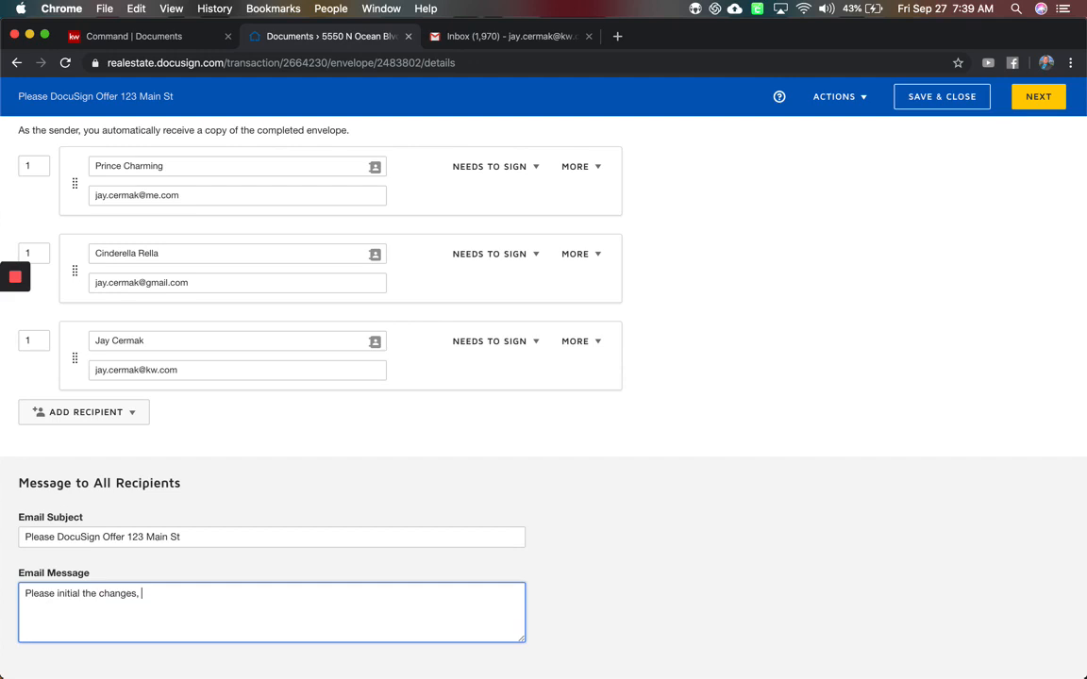
# Write the email message ending 'contact me if you have questions'.
pyautogui.write('contact')
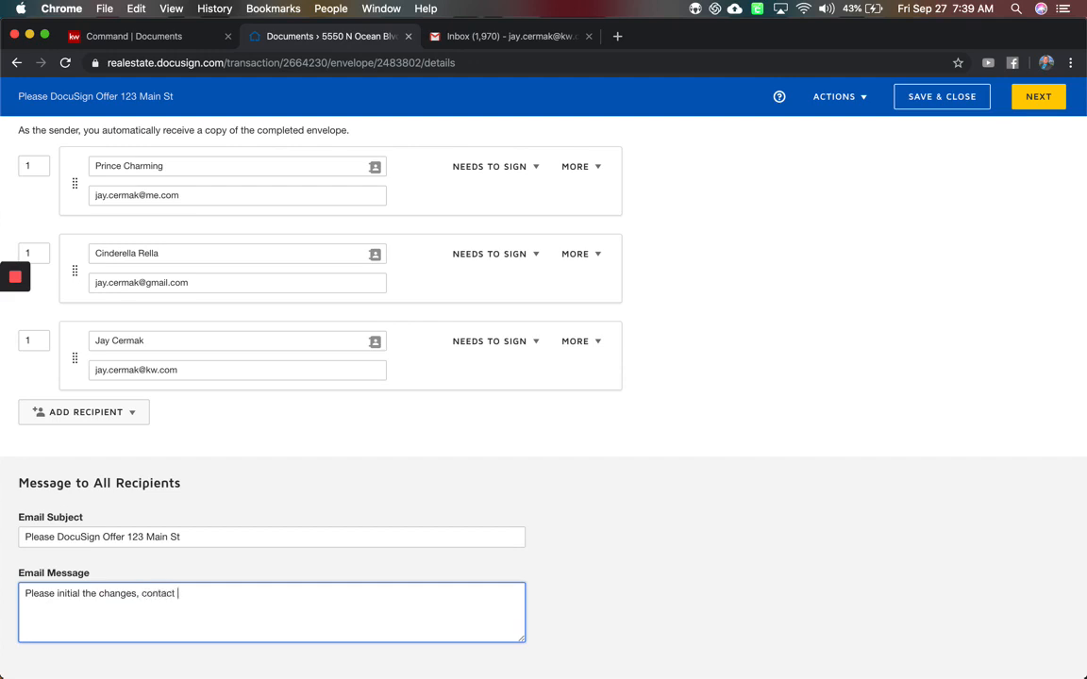
pyautogui.write('me if you have questions')
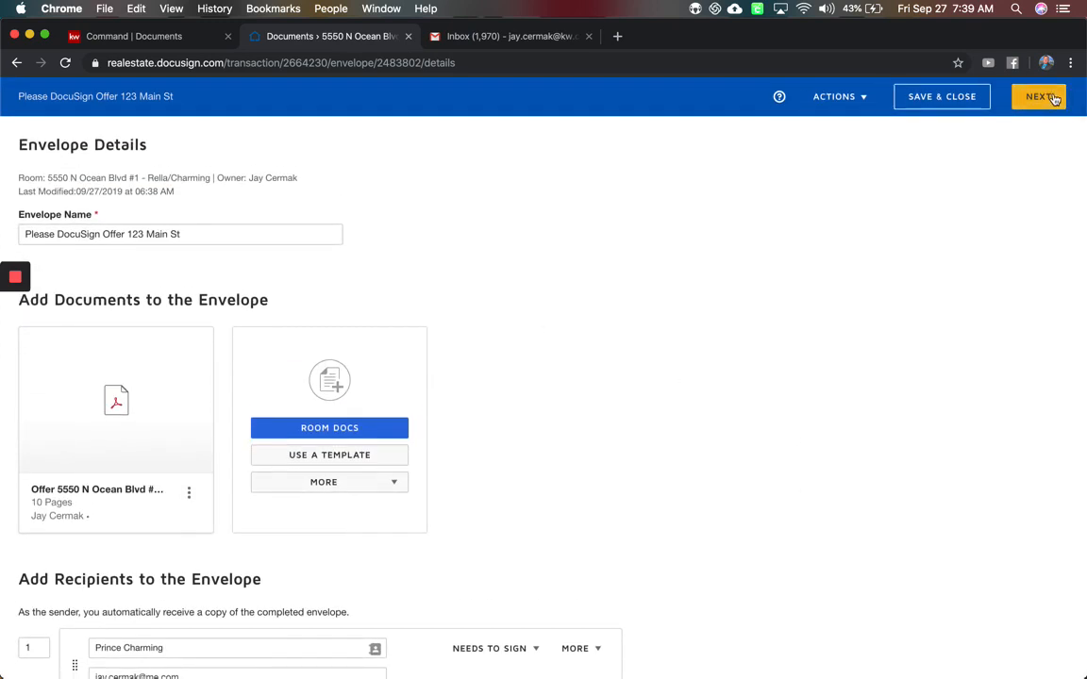
# Advance to the Add Fields editor with Cinderella Rella chosen as the field recipient.
pyautogui.click(1038, 96)
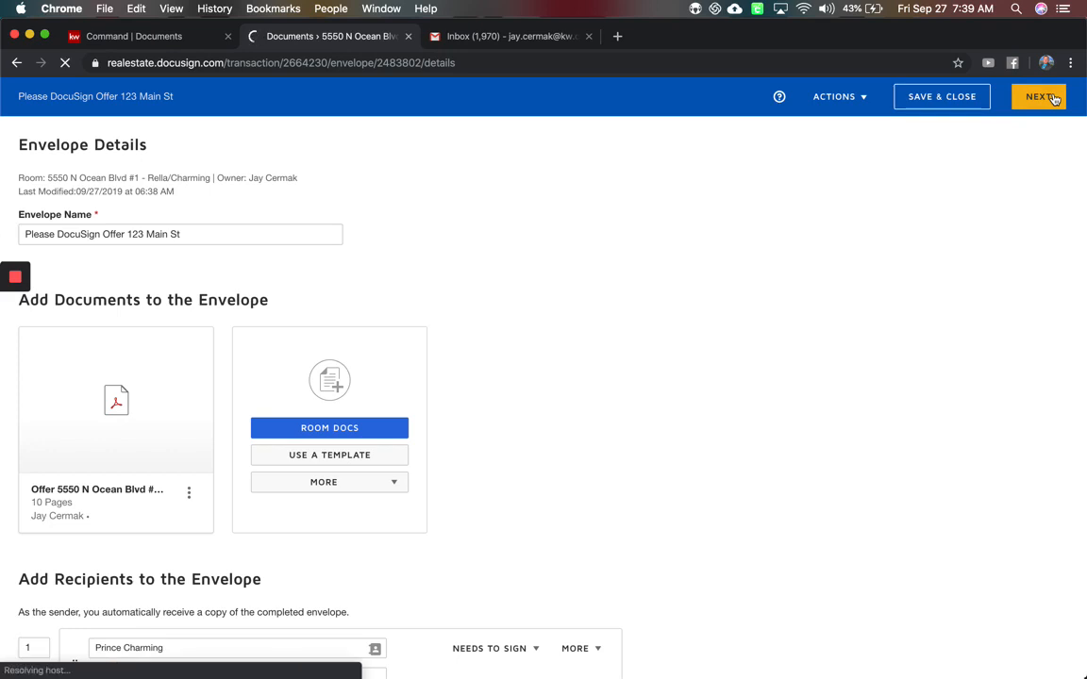
pyautogui.click(1038, 97)
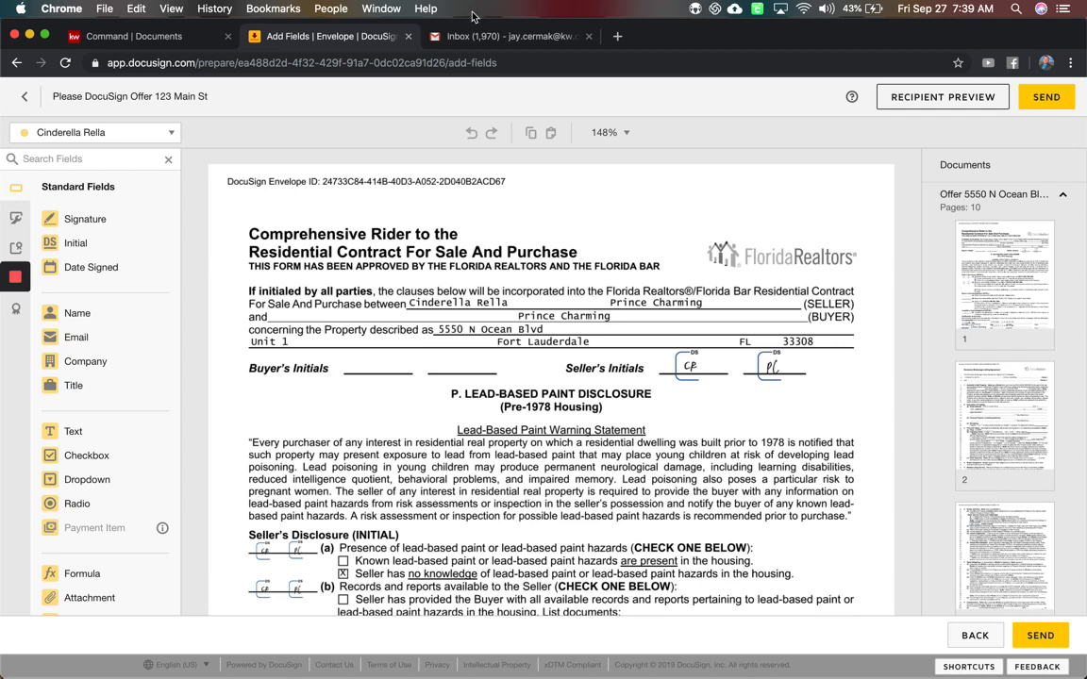
pyautogui.click(170, 132)
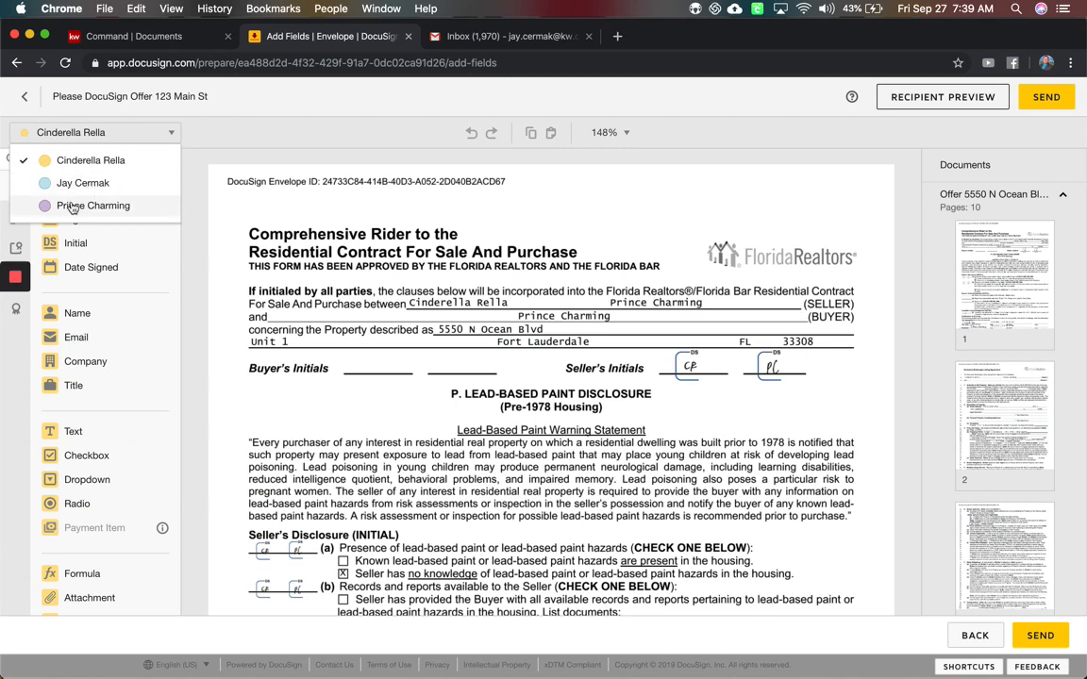
pyautogui.click(94, 132)
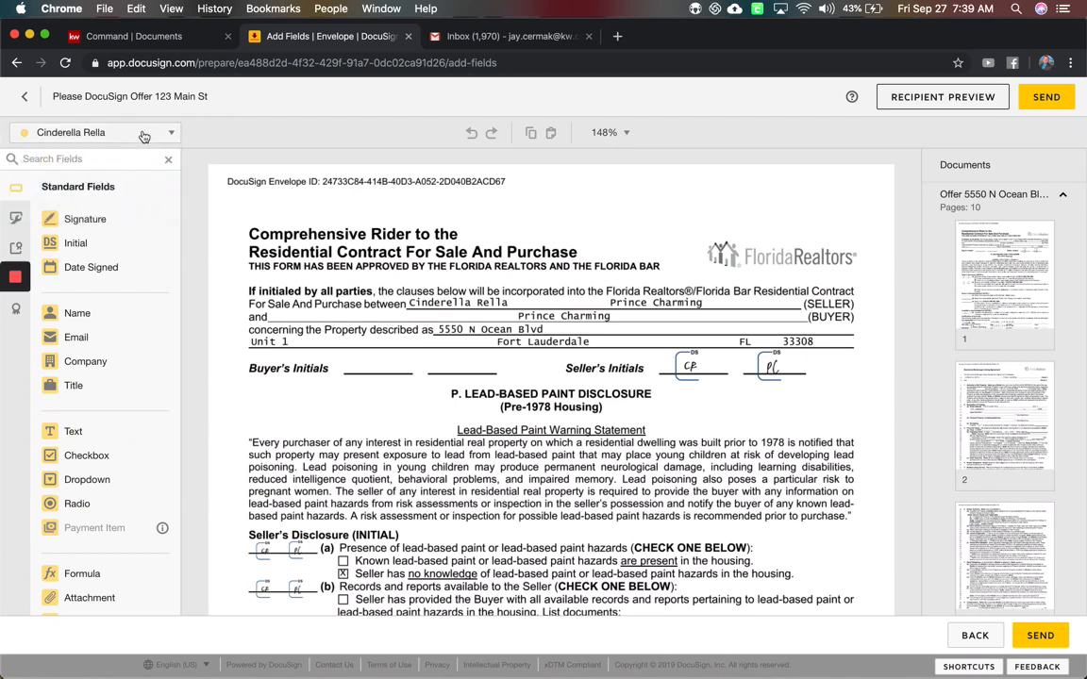
pyautogui.click(170, 132)
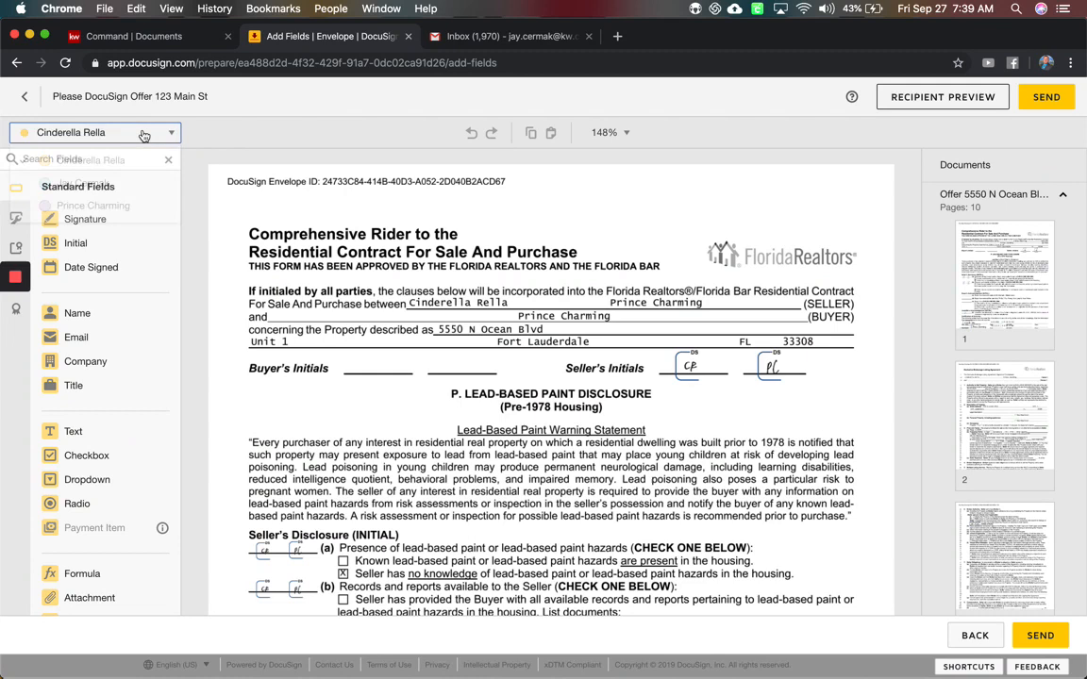
pyautogui.scroll(-3)
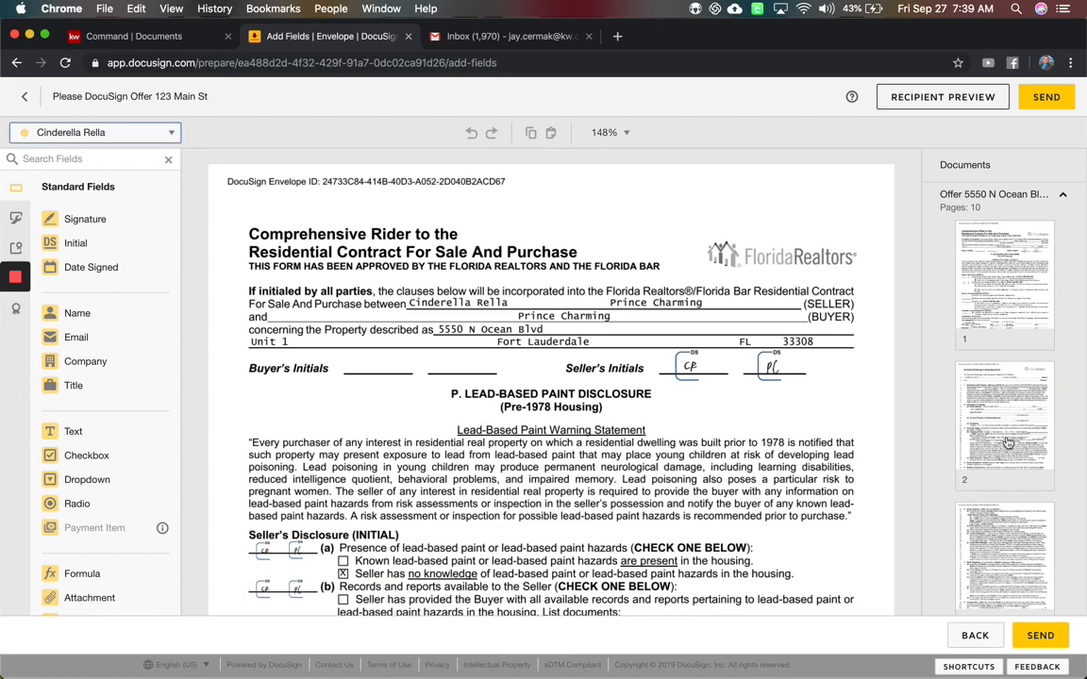
pyautogui.scroll(-3)
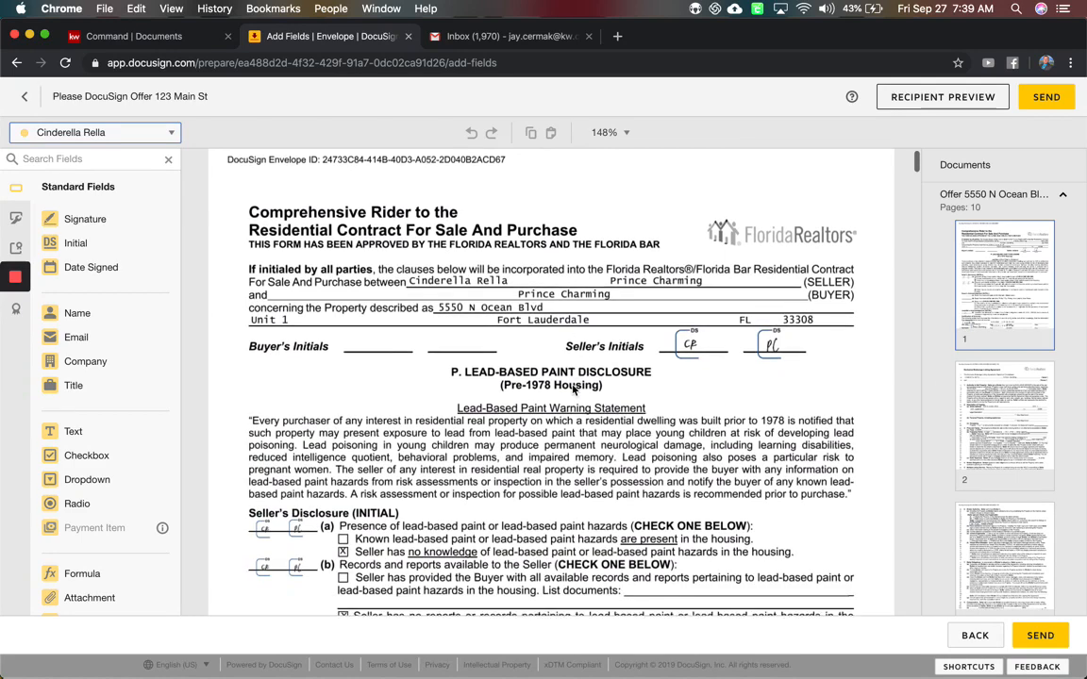
pyautogui.scroll(-3)
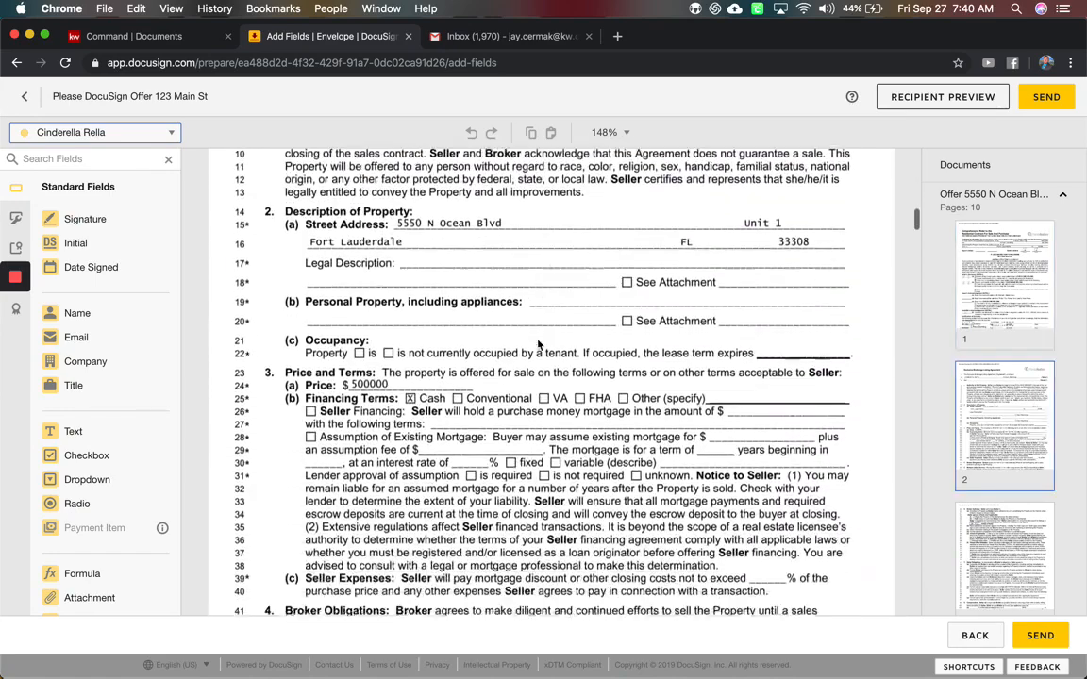
pyautogui.scroll(-3)
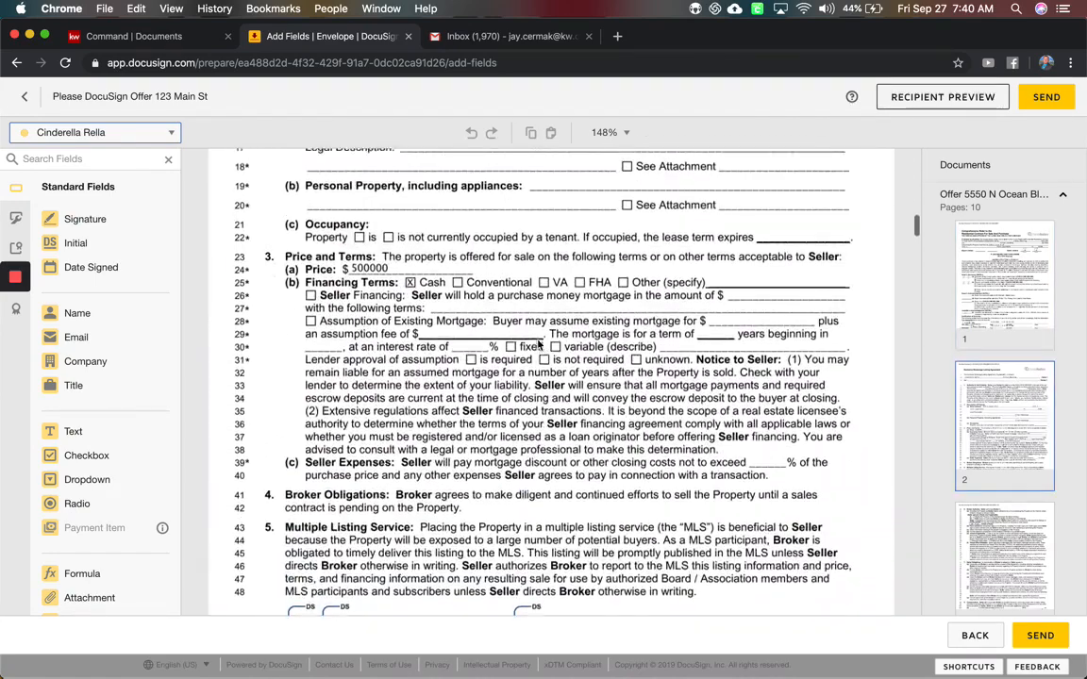
pyautogui.scroll(3)
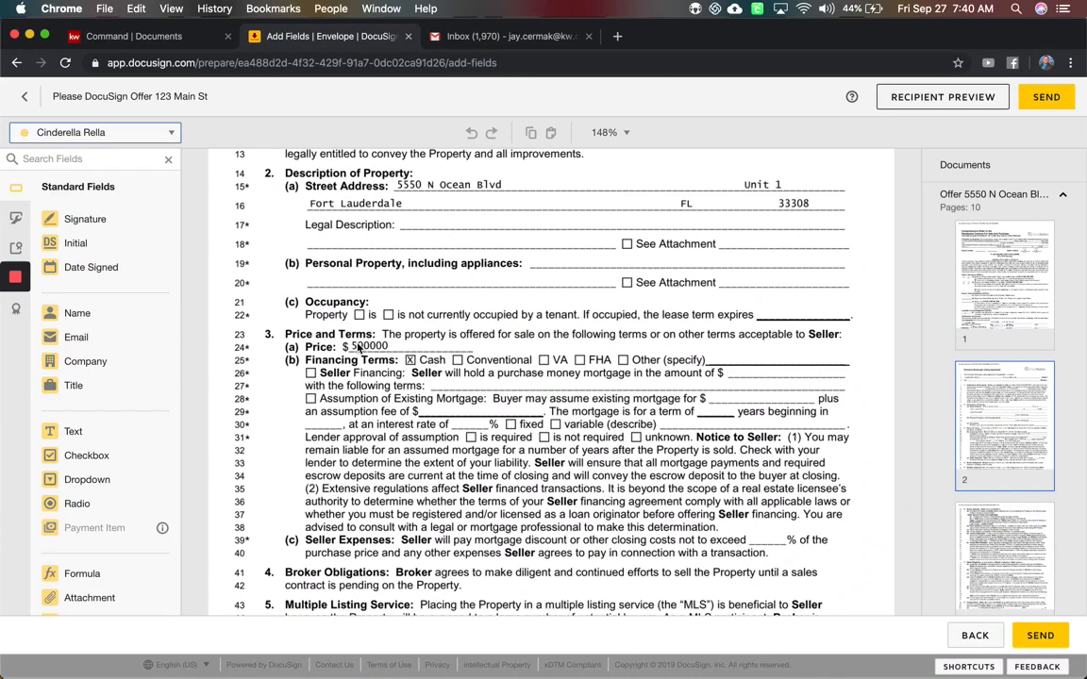
pyautogui.moveTo(85, 481)
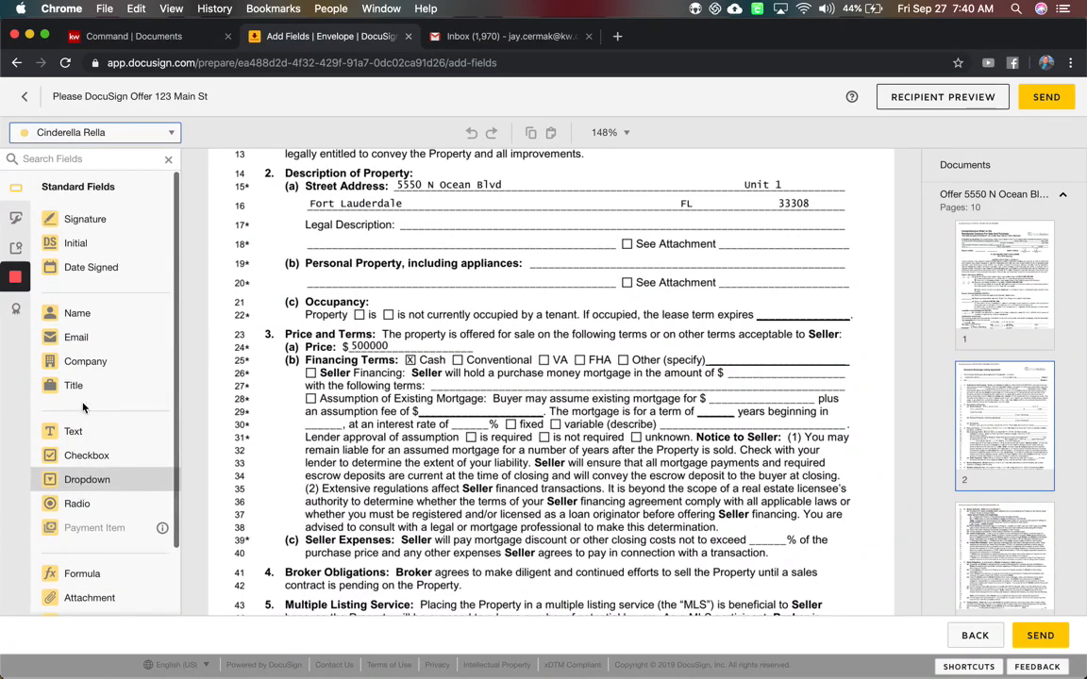
pyautogui.click(95, 132)
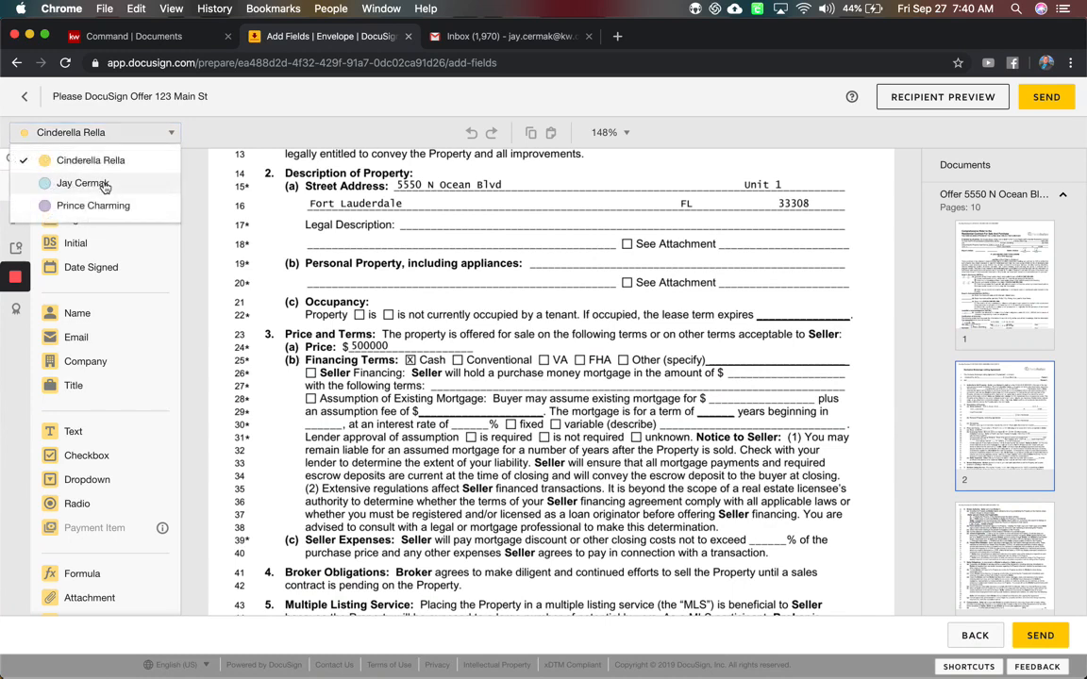
pyautogui.click(79, 183)
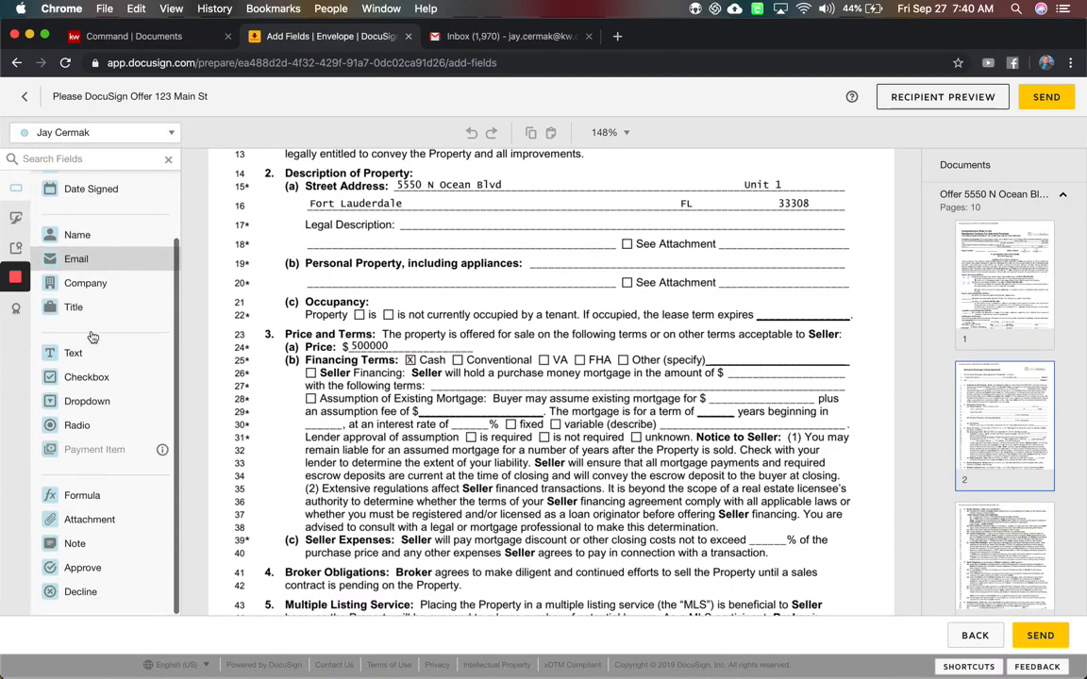
pyautogui.moveTo(17, 249)
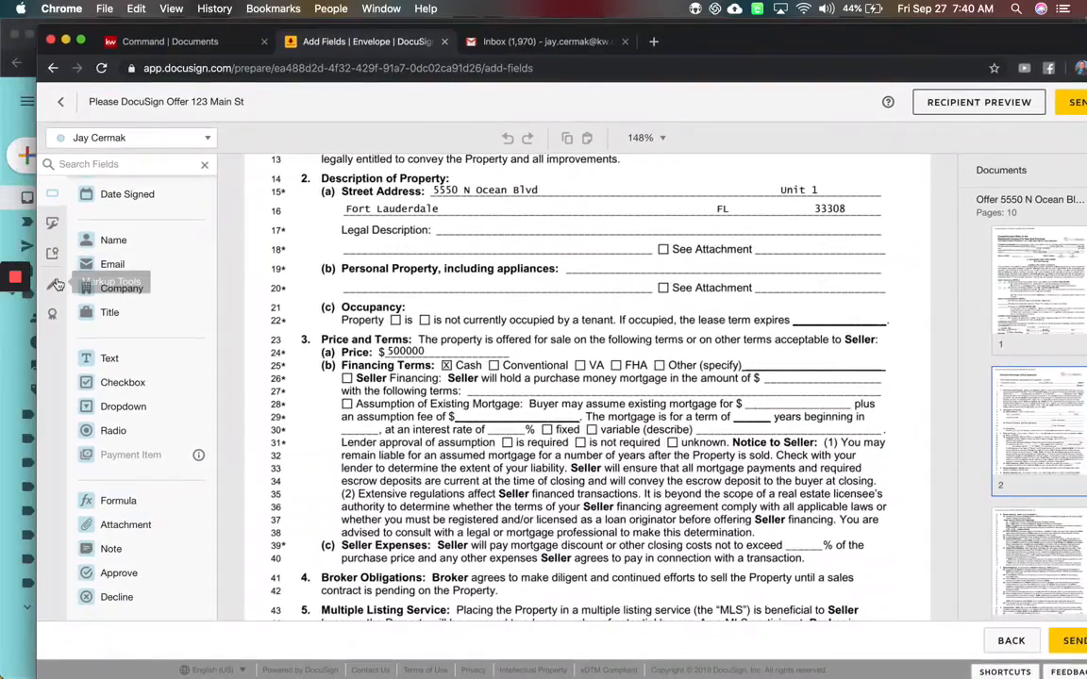
# Strike a markup line through the $500000 price and add a $515,000 text field beside it.
pyautogui.click(53, 283)
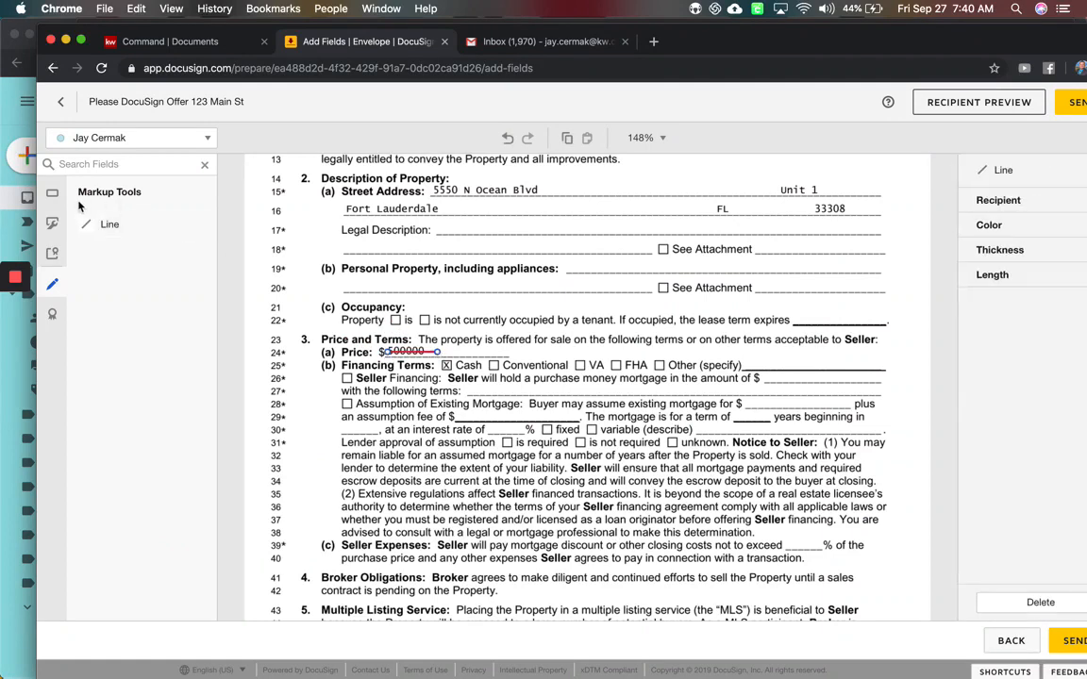
pyautogui.click(57, 192)
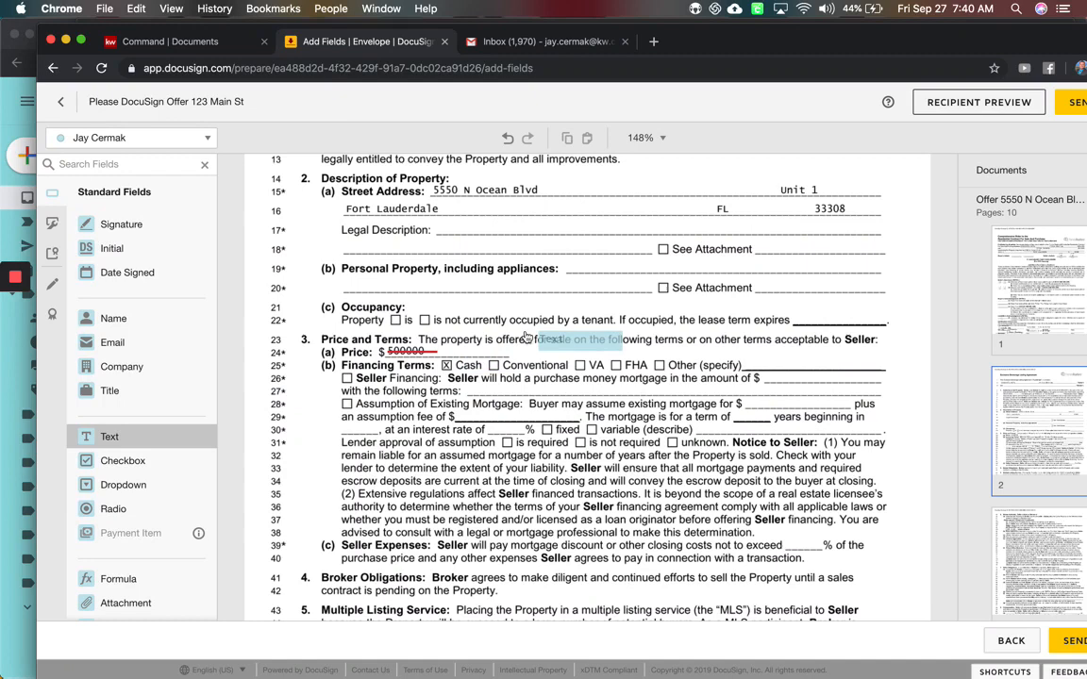
pyautogui.click(480, 353)
pyautogui.write('$')
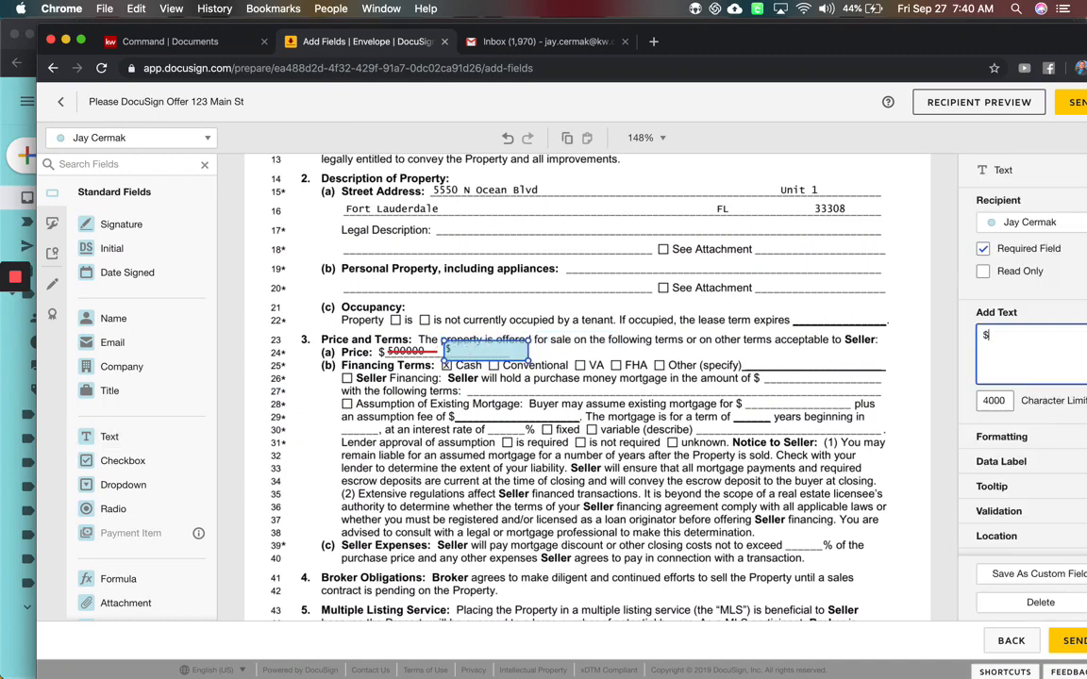
pyautogui.write('515,000')
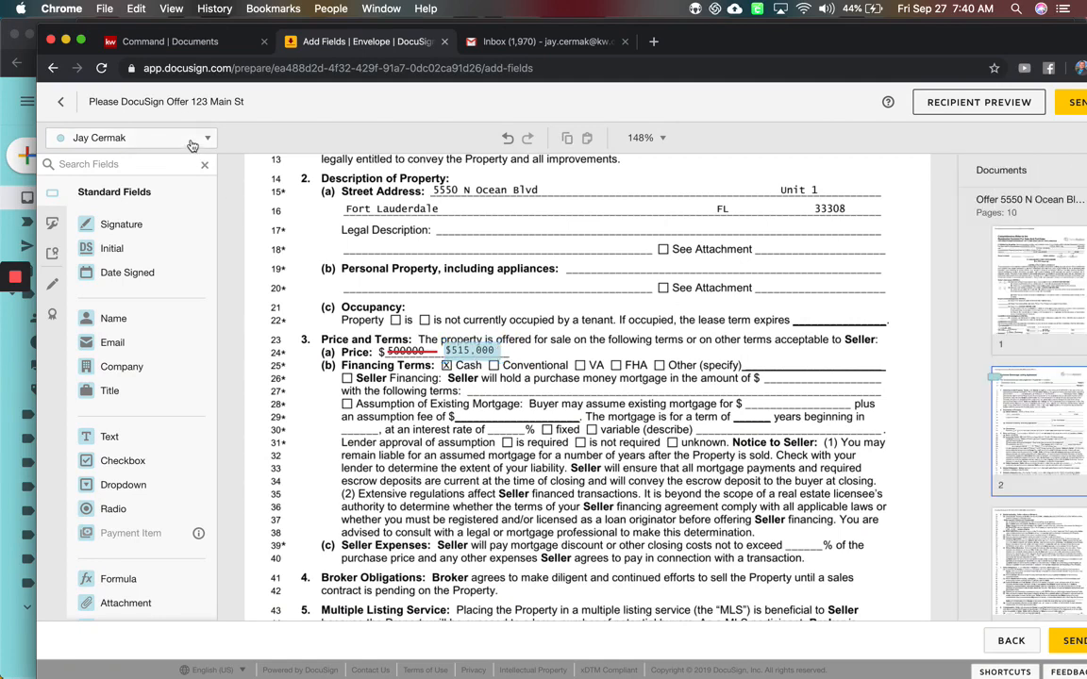
# Place initial fields for Cinderella Rella and Prince Charming beside the $515,000 counter-price.
pyautogui.click(132, 138)
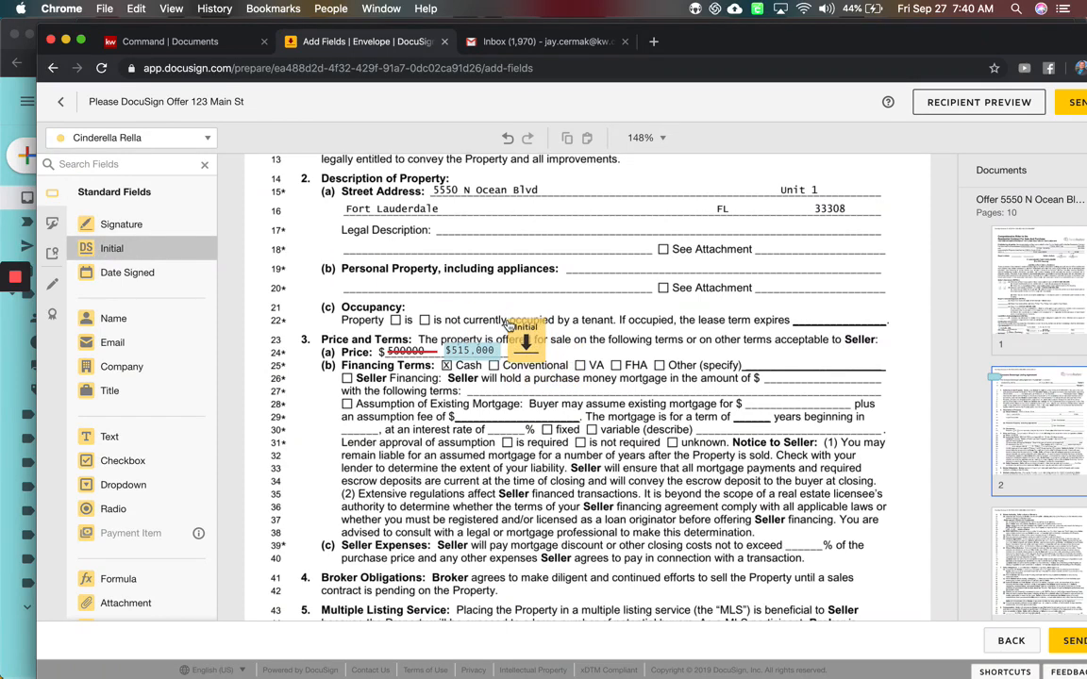
pyautogui.click(524, 343)
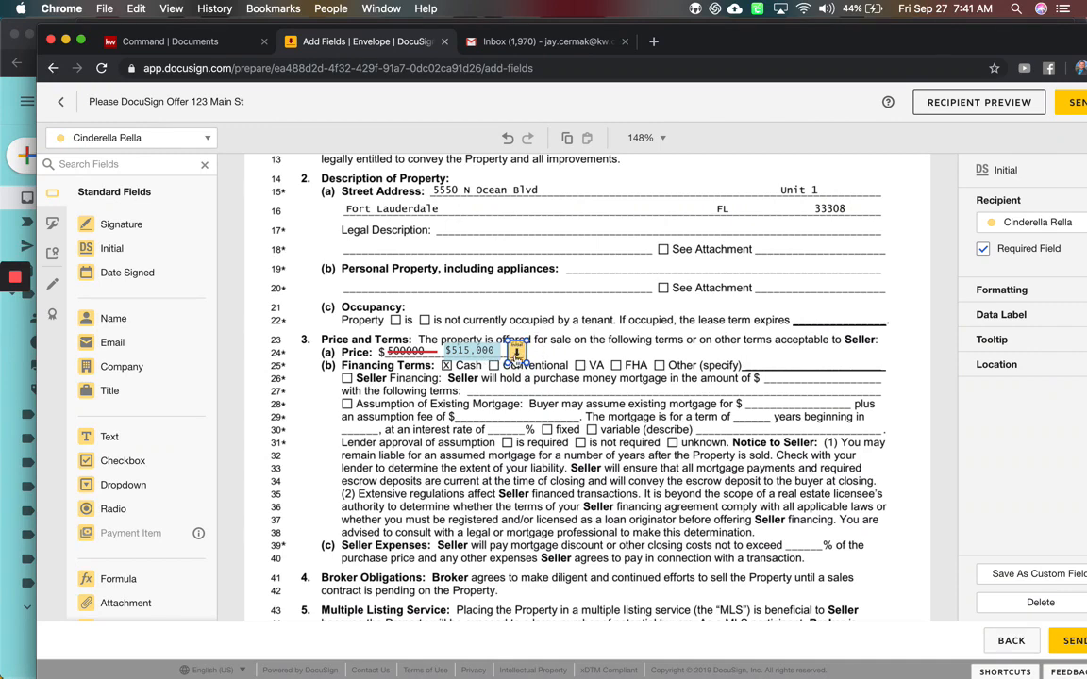
pyautogui.moveTo(558, 347)
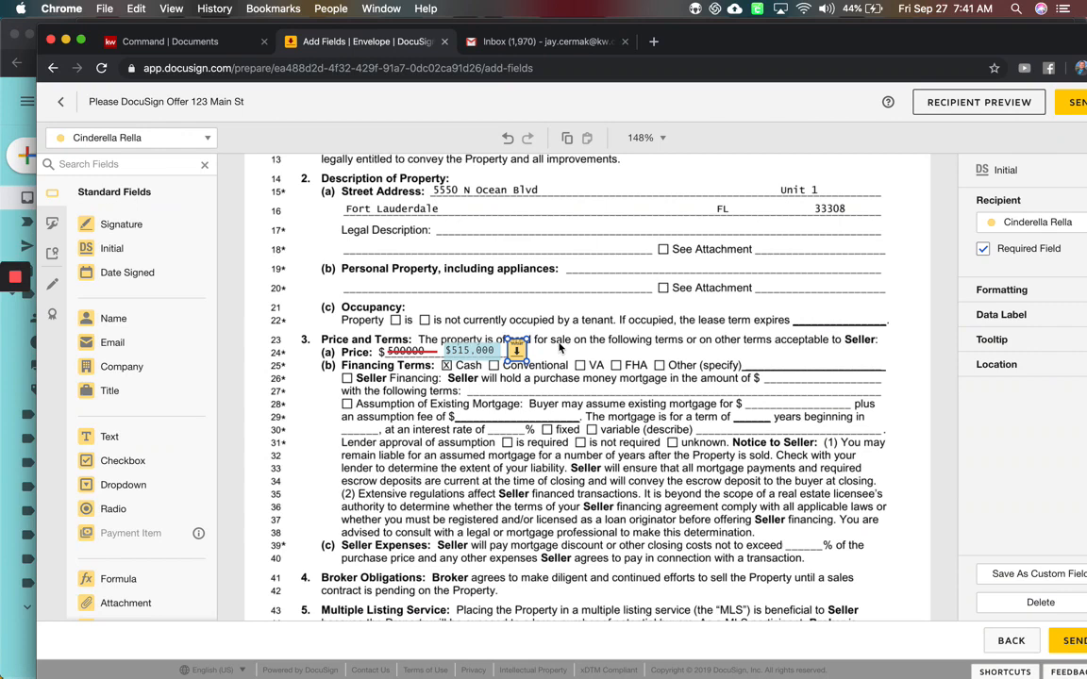
pyautogui.click(130, 137)
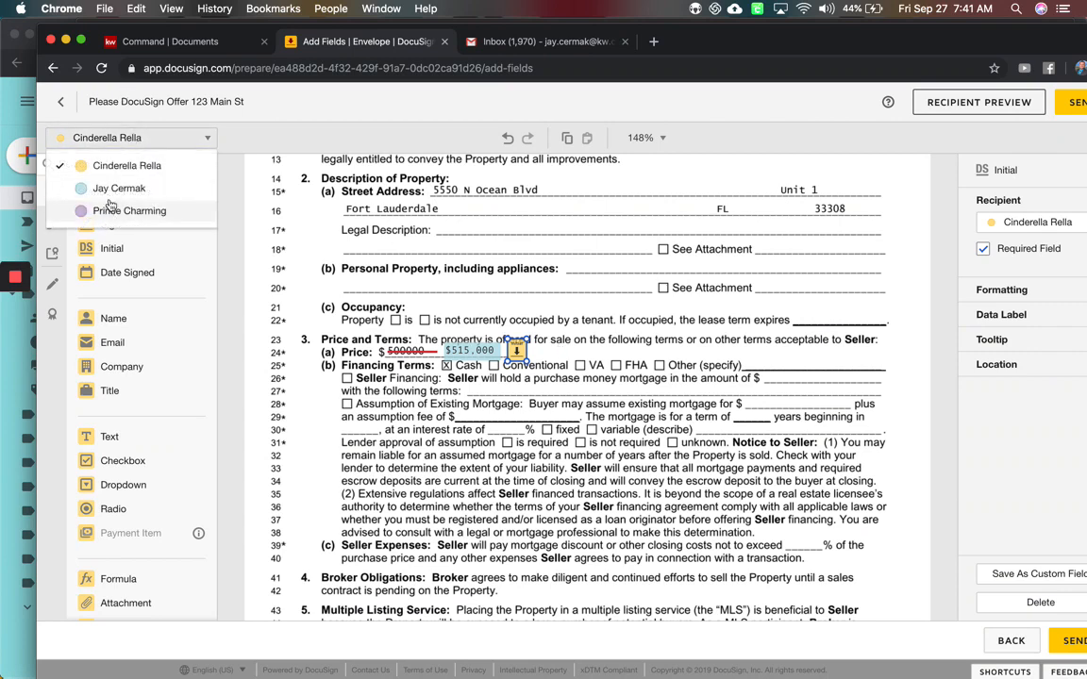
pyautogui.click(128, 211)
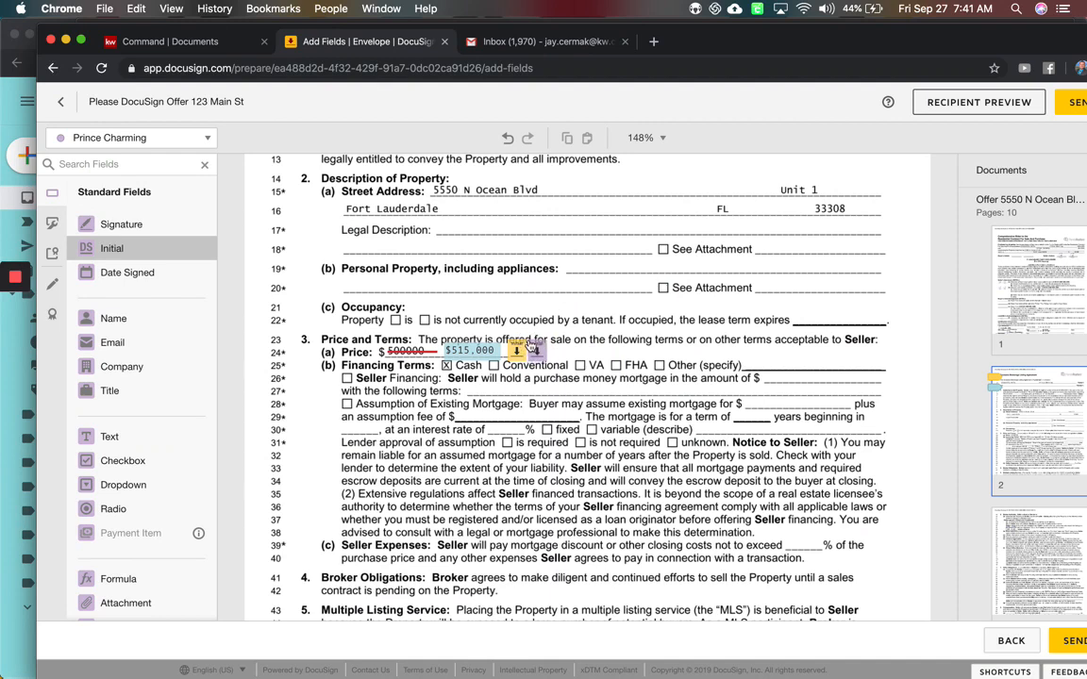
pyautogui.click(537, 349)
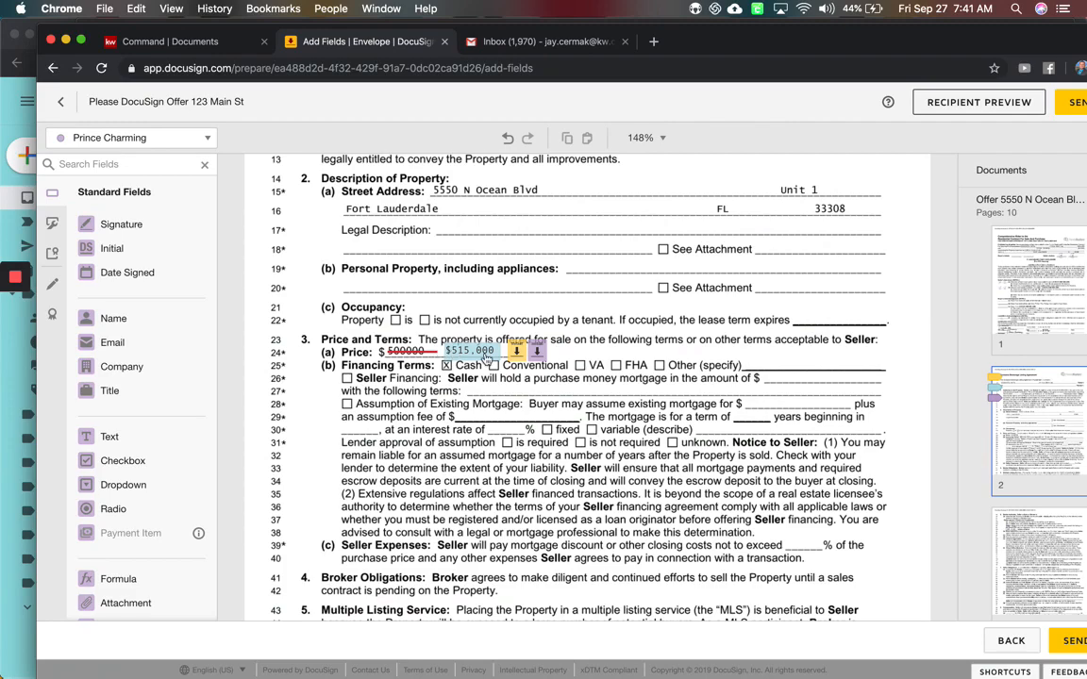
pyautogui.scroll(-3)
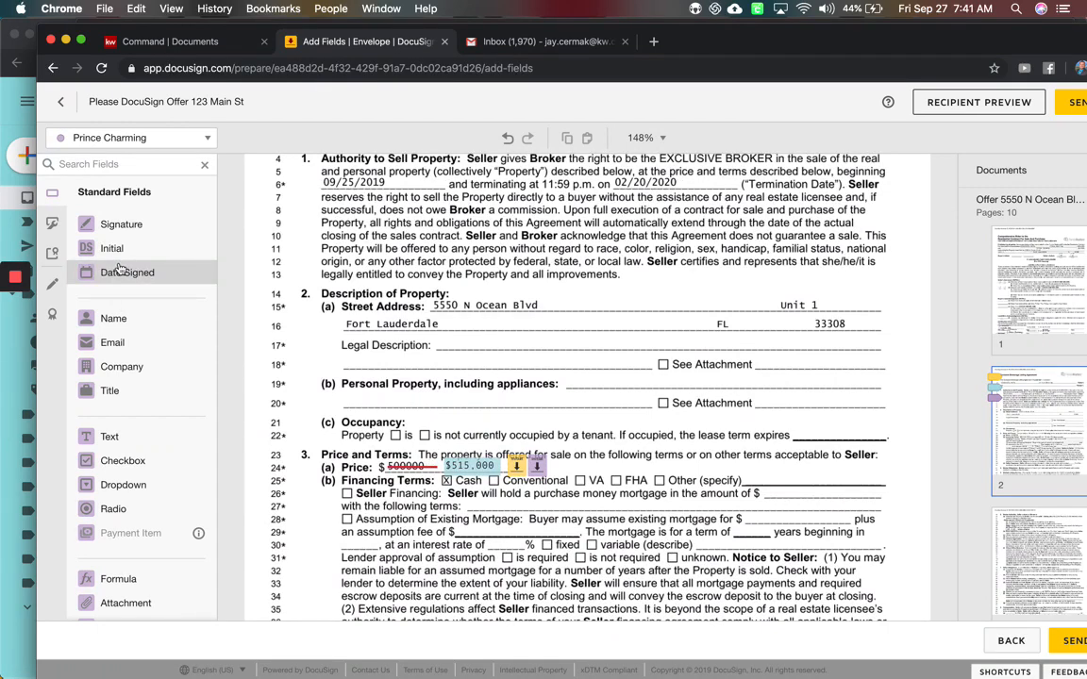
# Add a Date Signed field for Cinderella Rella next to the price initials.
pyautogui.click(130, 138)
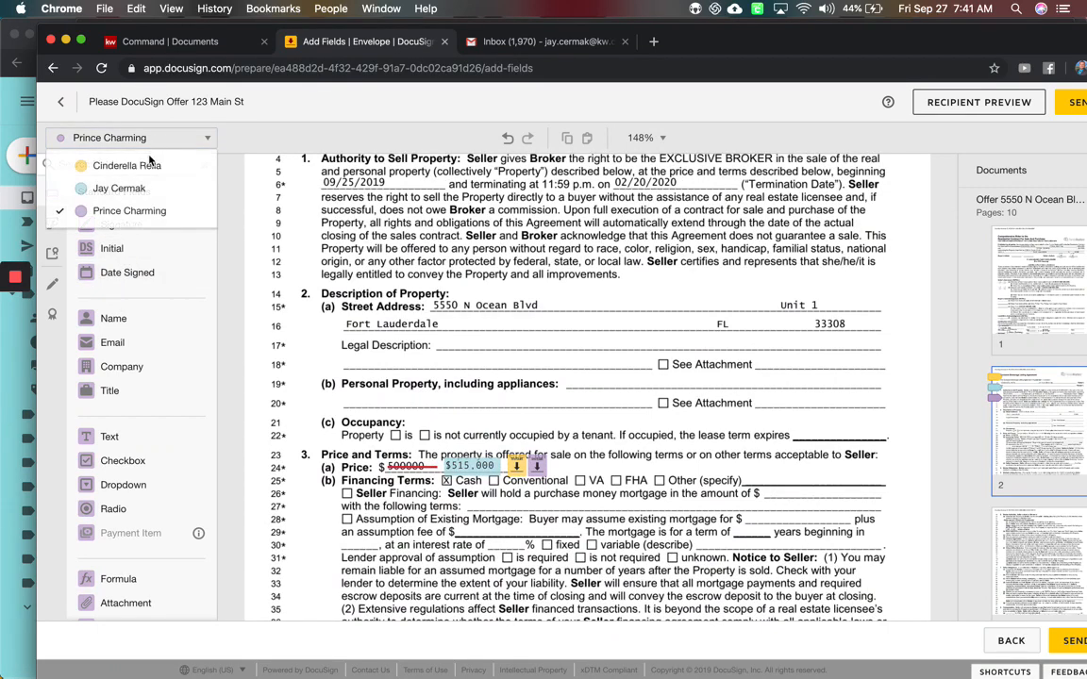
pyautogui.click(126, 166)
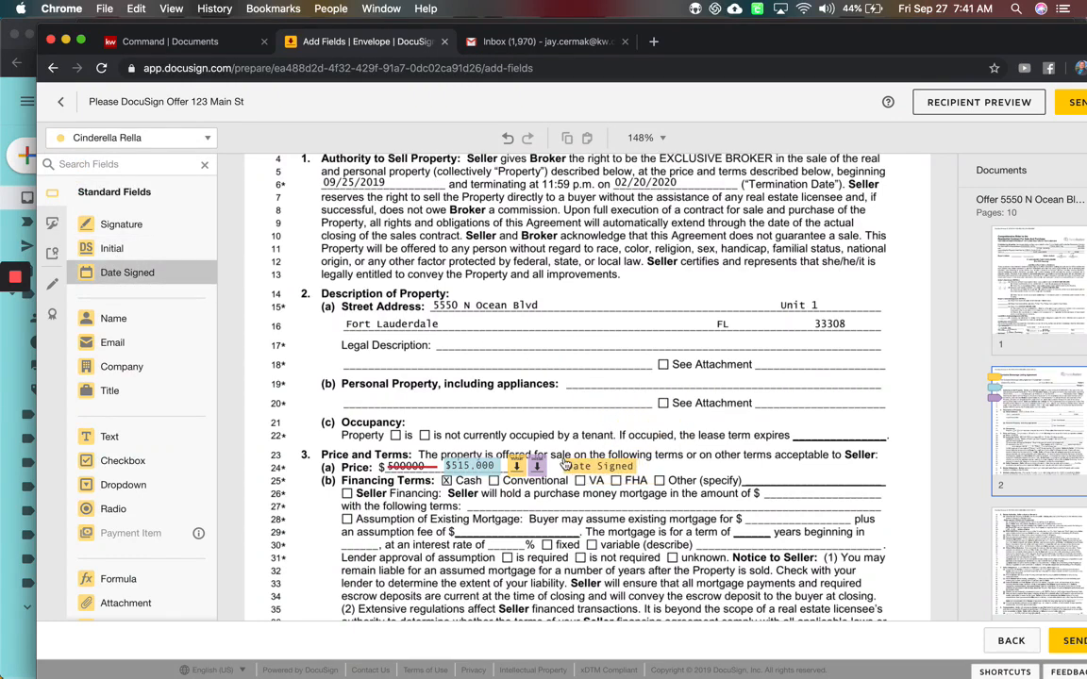
pyautogui.click(596, 466)
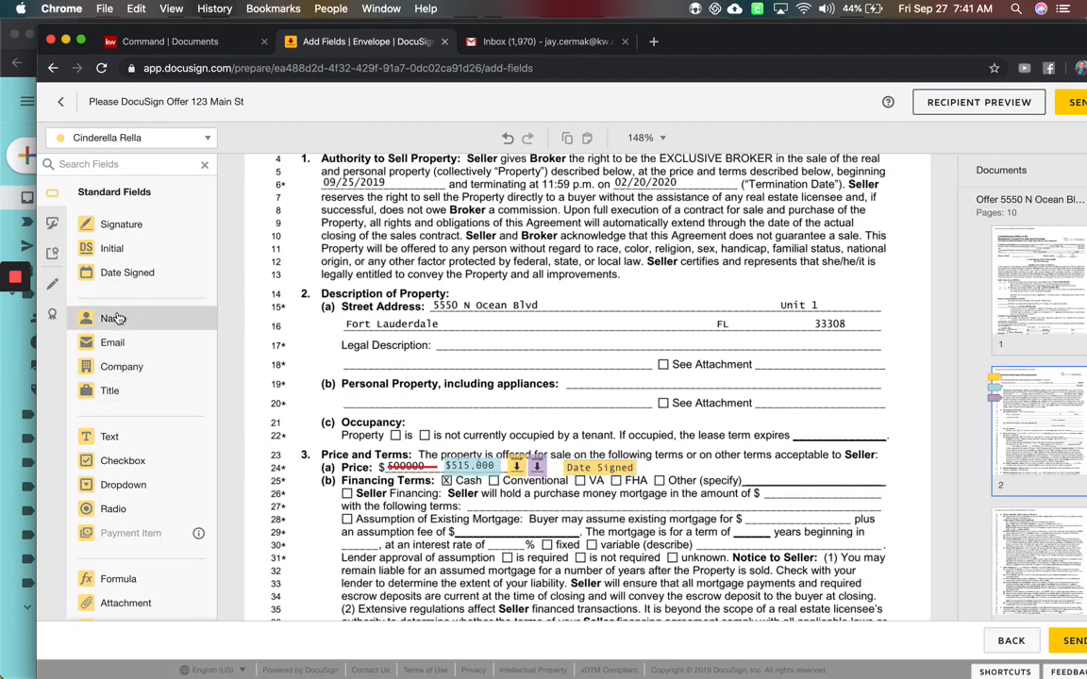
# Place a checkbox on 'is not occupied' and mark it checked.
pyautogui.scroll(-3)
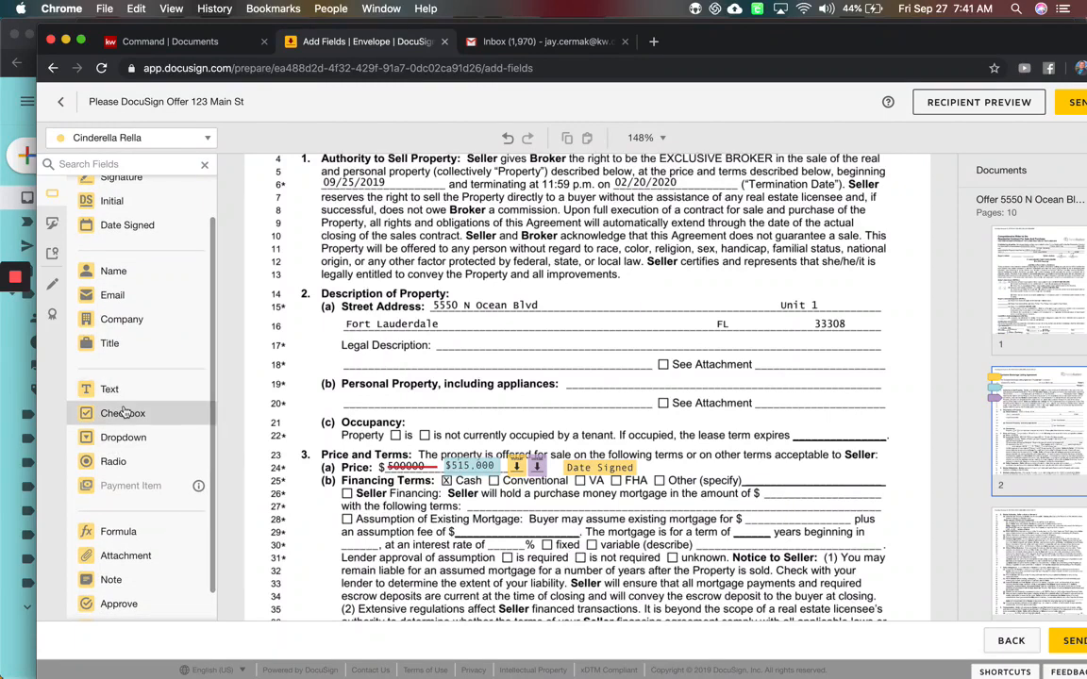
pyautogui.scroll(-3)
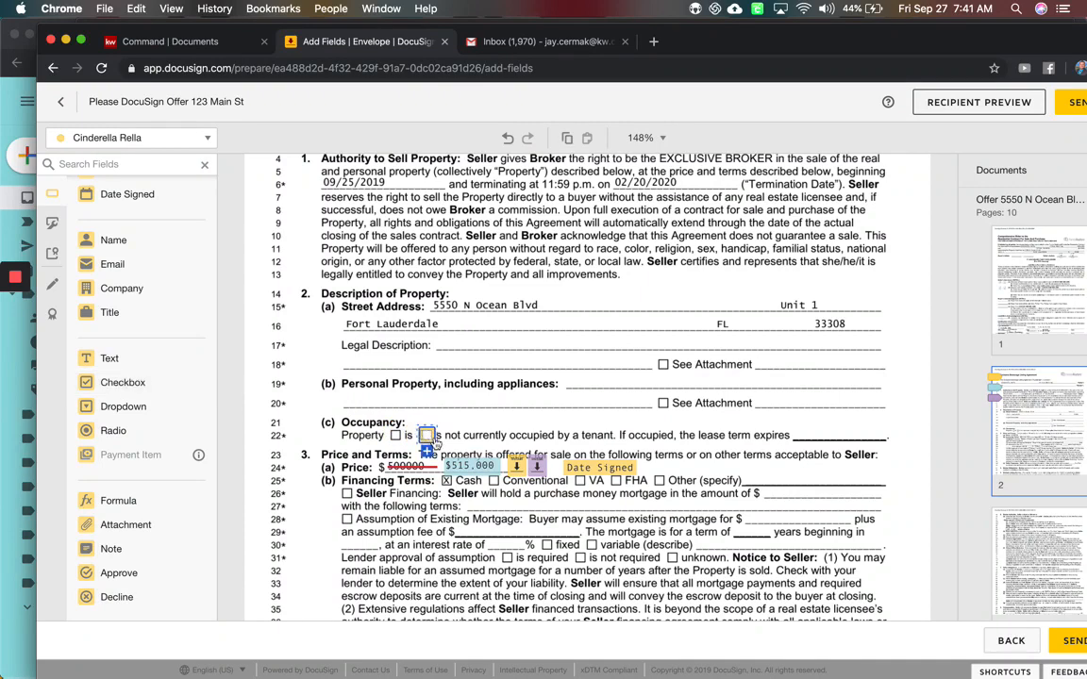
pyautogui.click(428, 436)
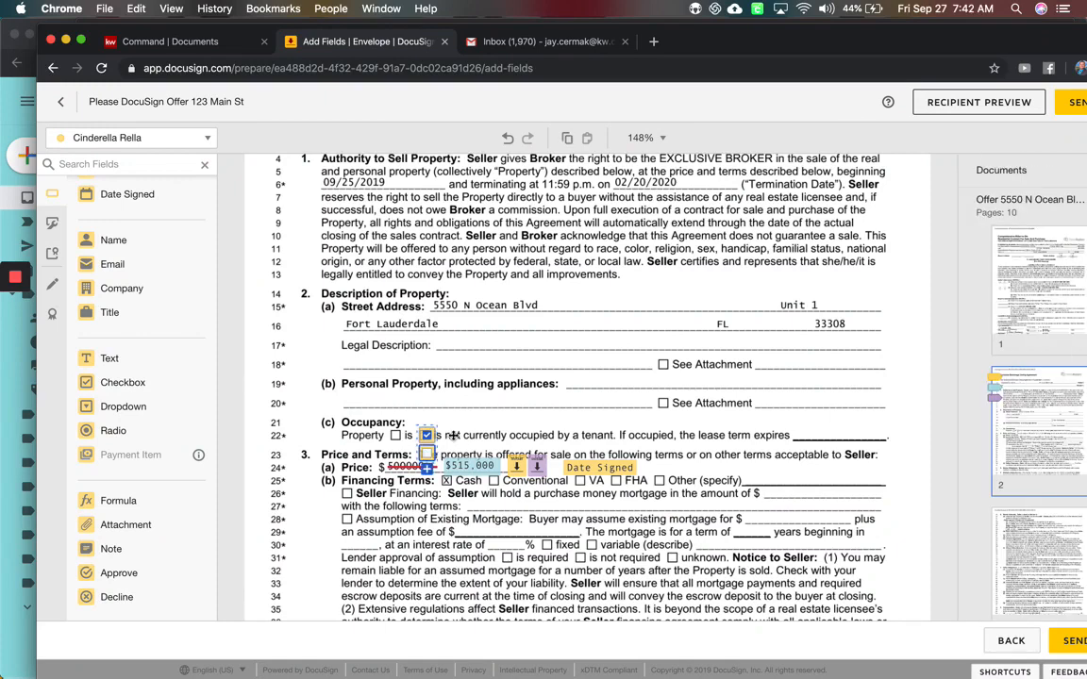
pyautogui.click(427, 434)
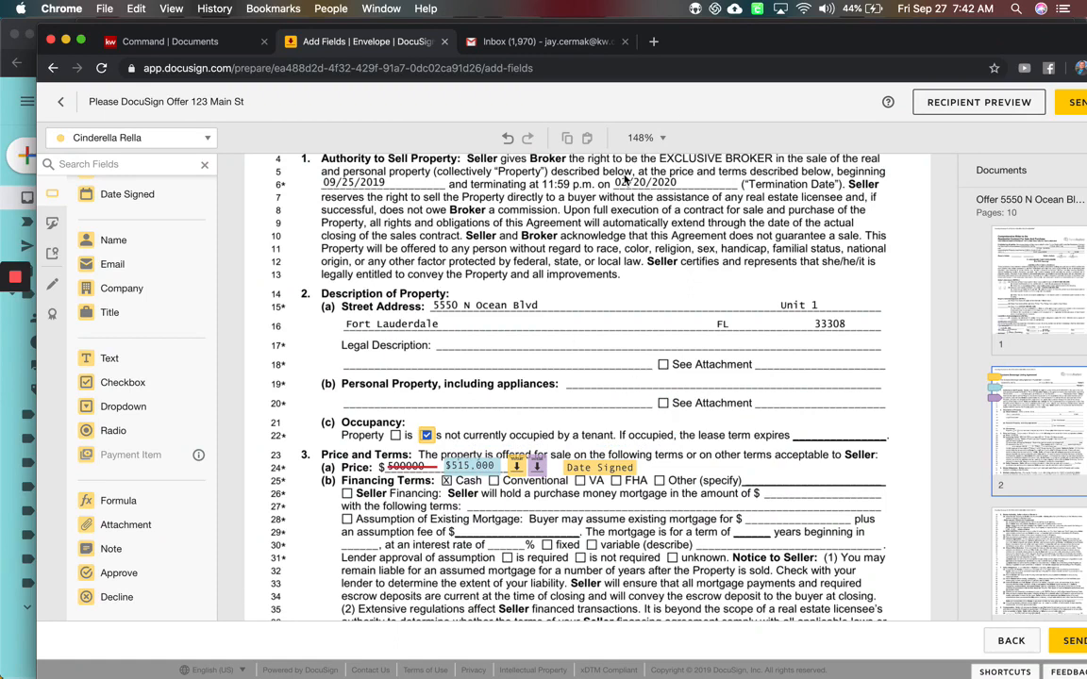
pyautogui.moveTo(119, 419)
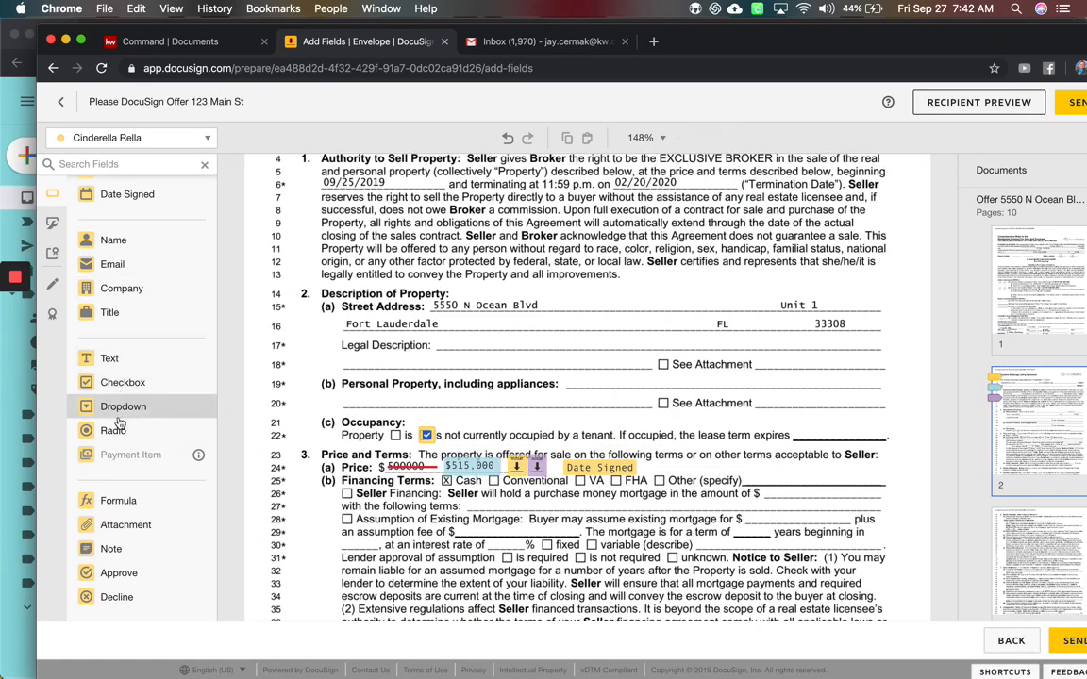
pyautogui.moveTo(113, 501)
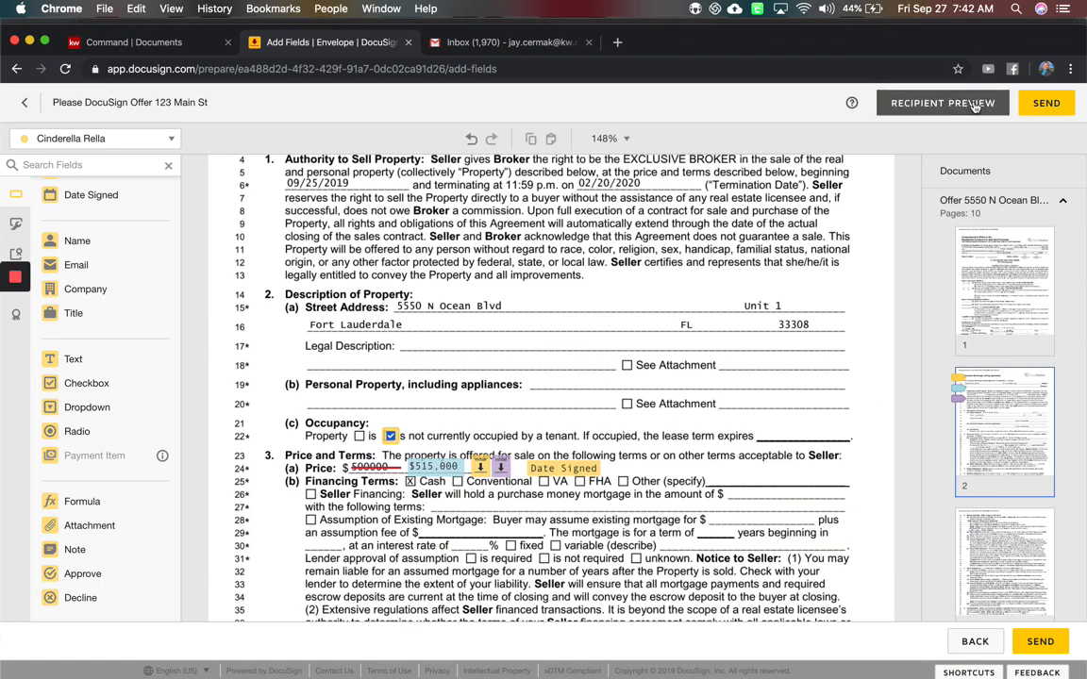
pyautogui.click(942, 102)
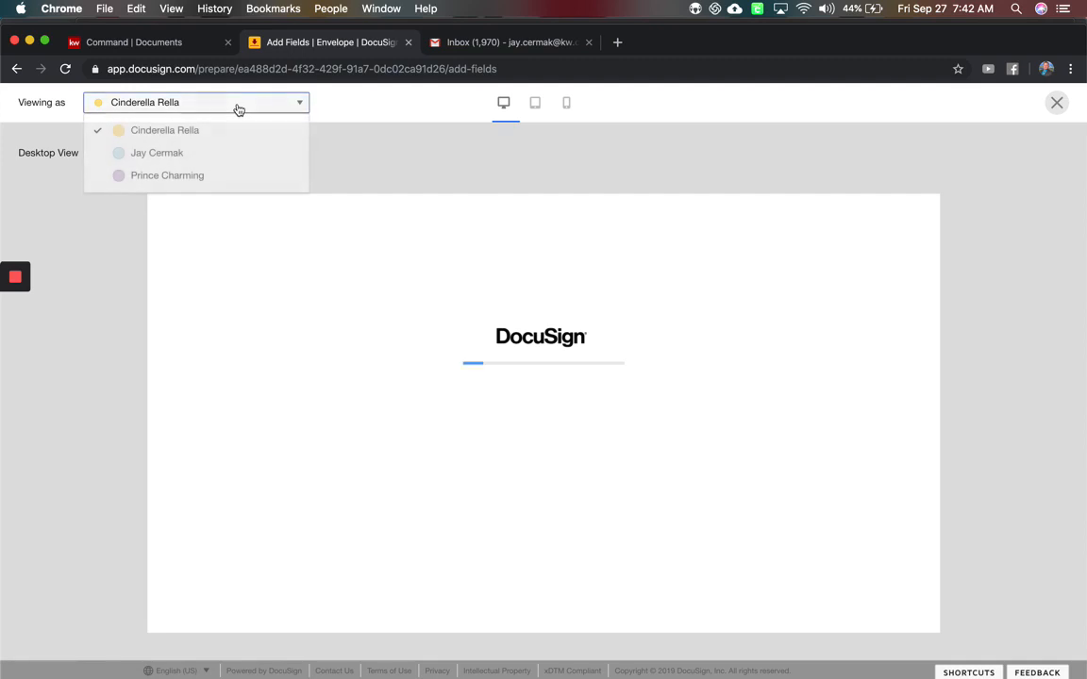
pyautogui.click(164, 130)
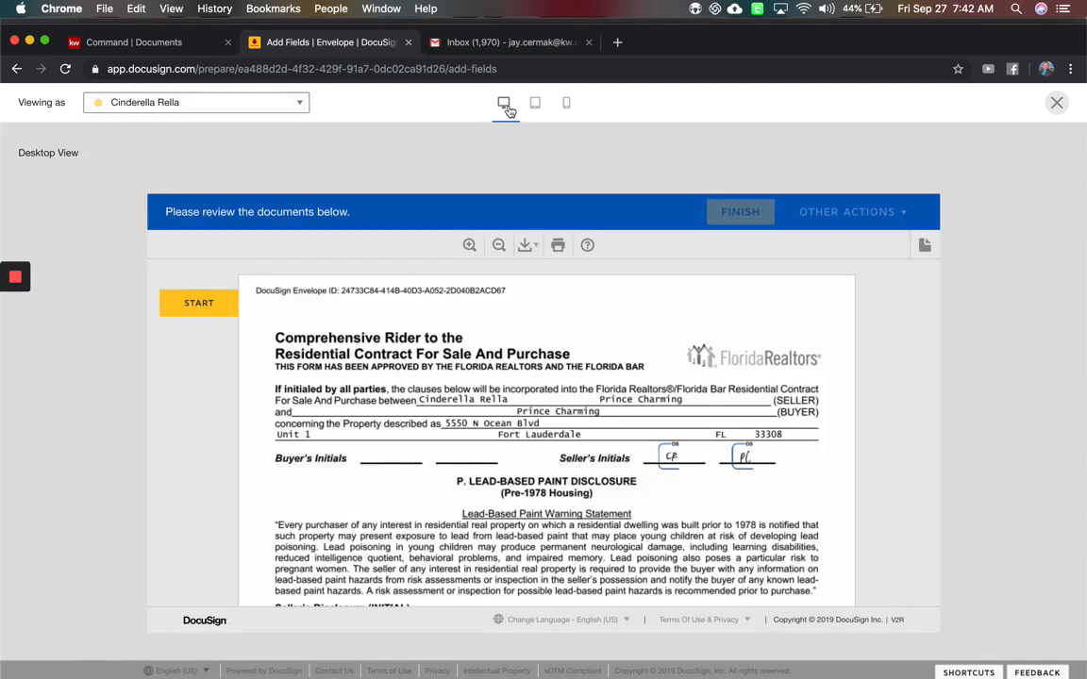
pyautogui.click(566, 102)
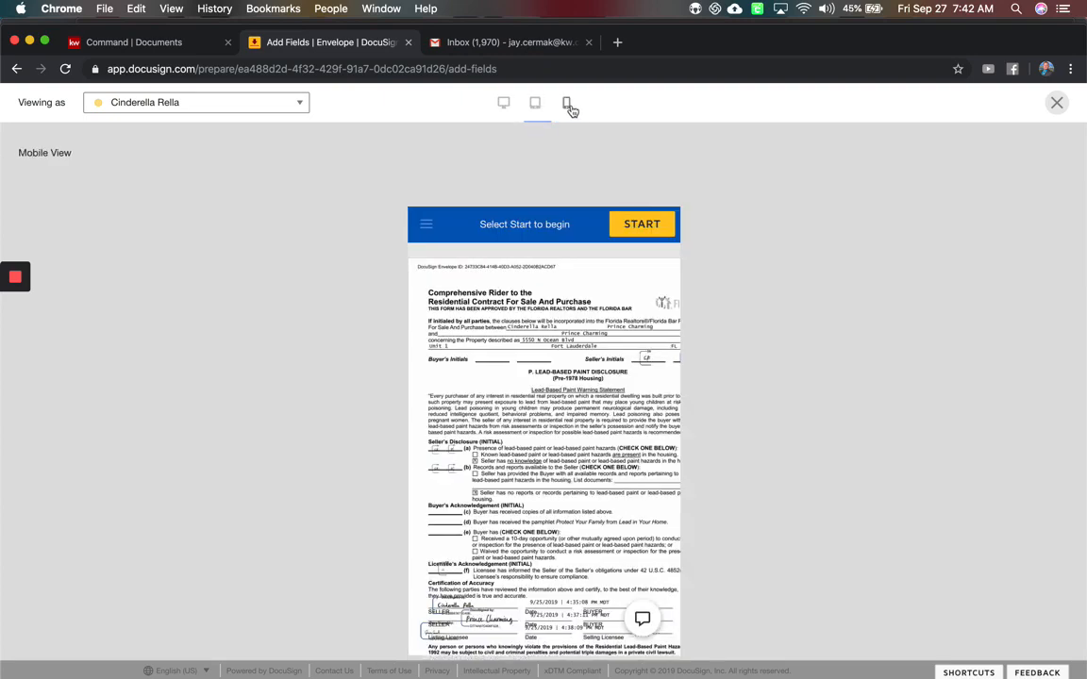
pyautogui.click(566, 103)
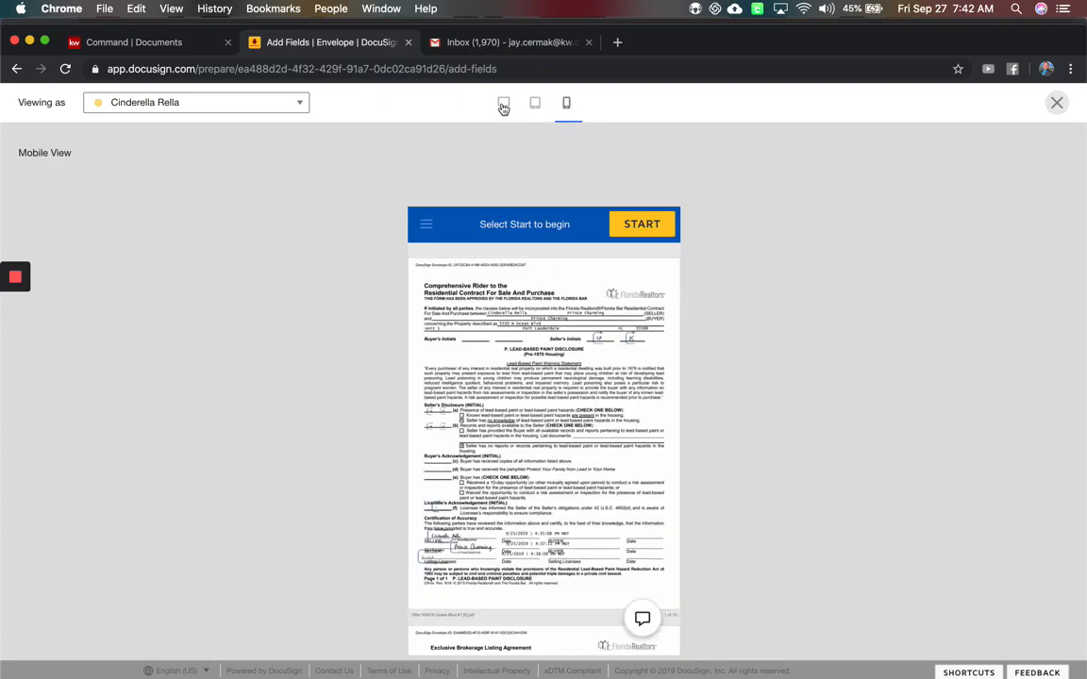
pyautogui.click(502, 106)
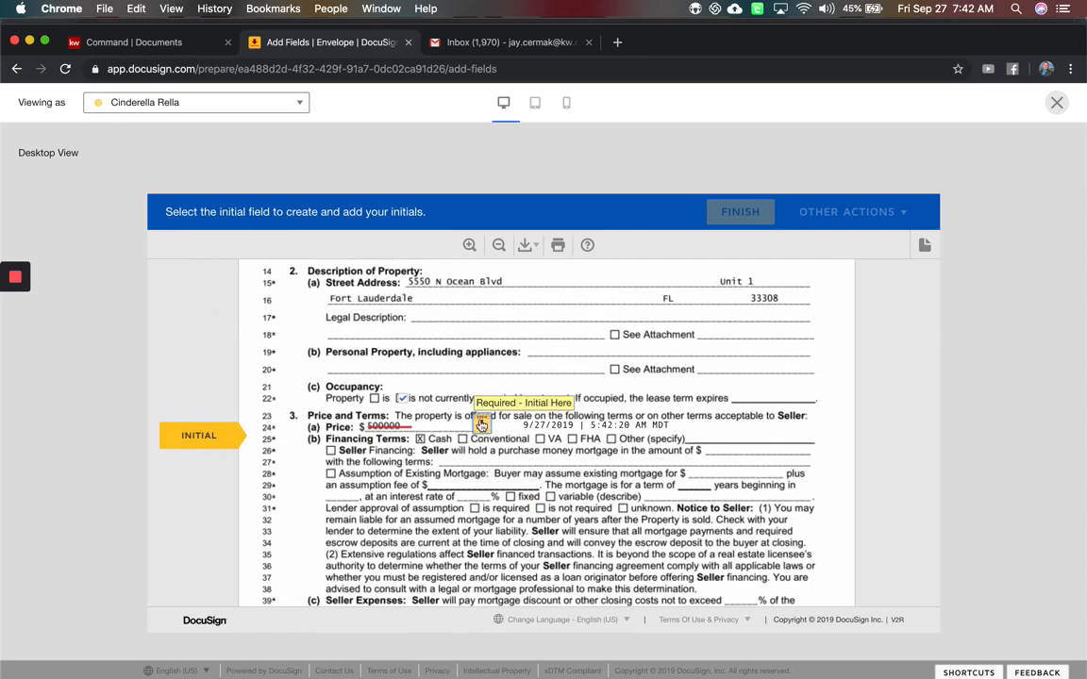
pyautogui.click(479, 424)
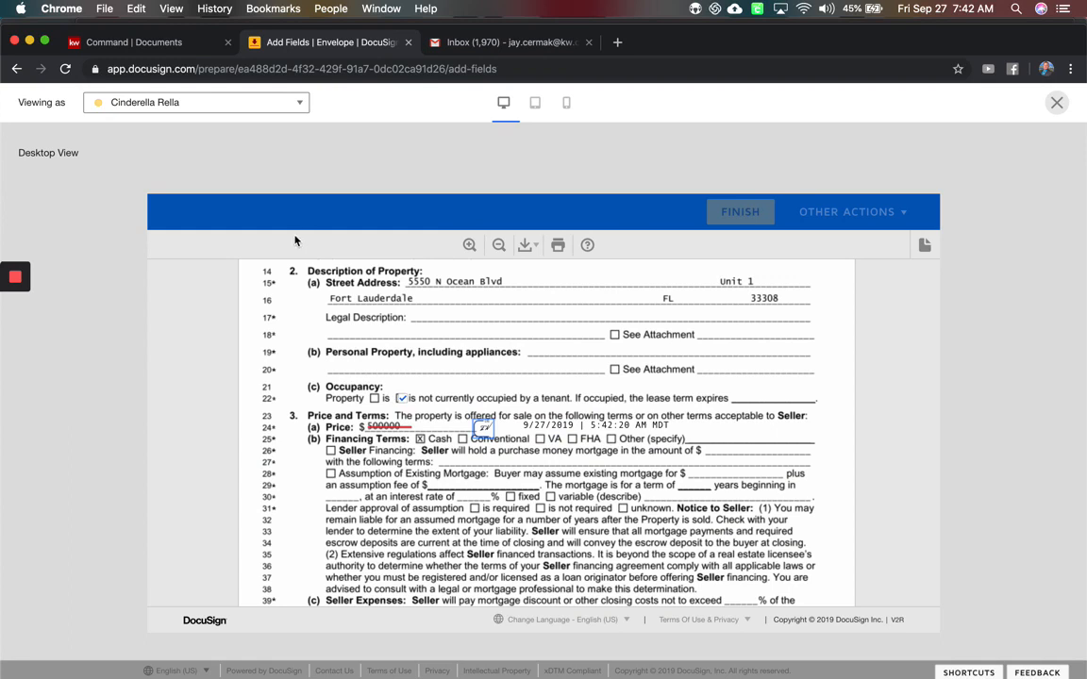
pyautogui.click(196, 101)
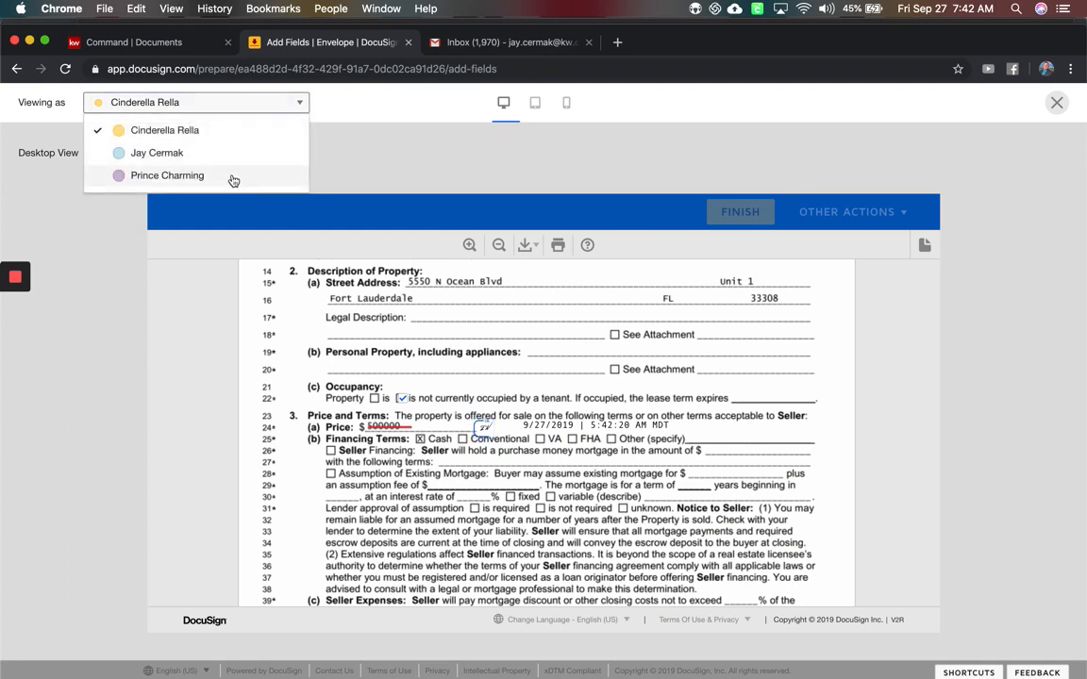
pyautogui.click(166, 176)
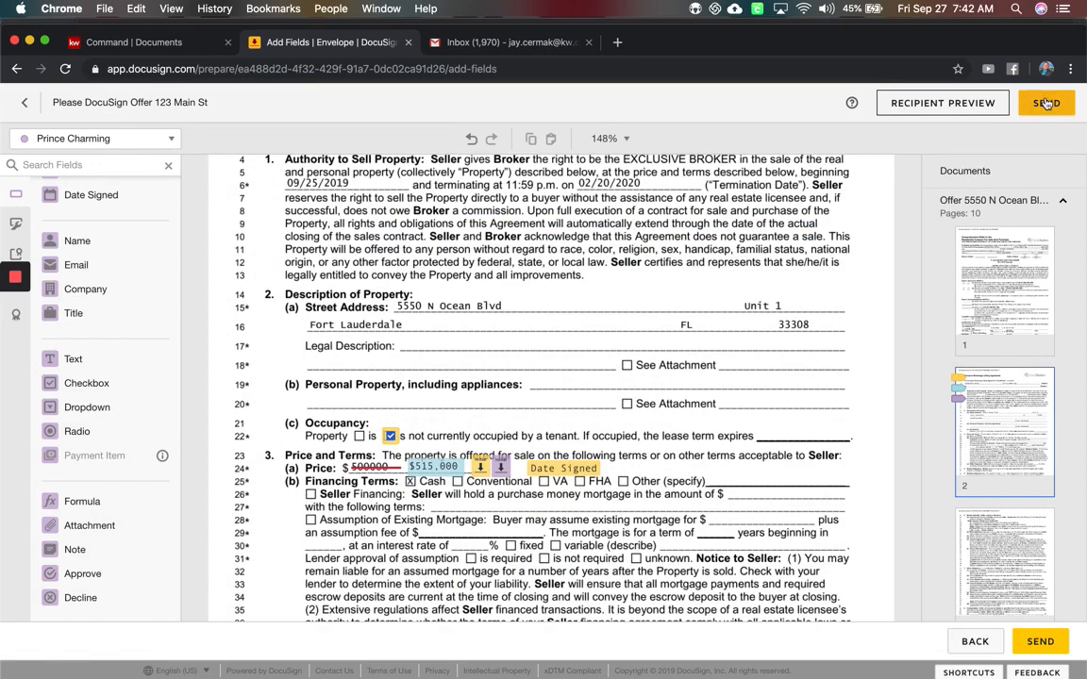
# Send the envelope with Sign Later and open the 'Please DocuSign Offer 123 Main St' details.
pyautogui.click(1068, 104)
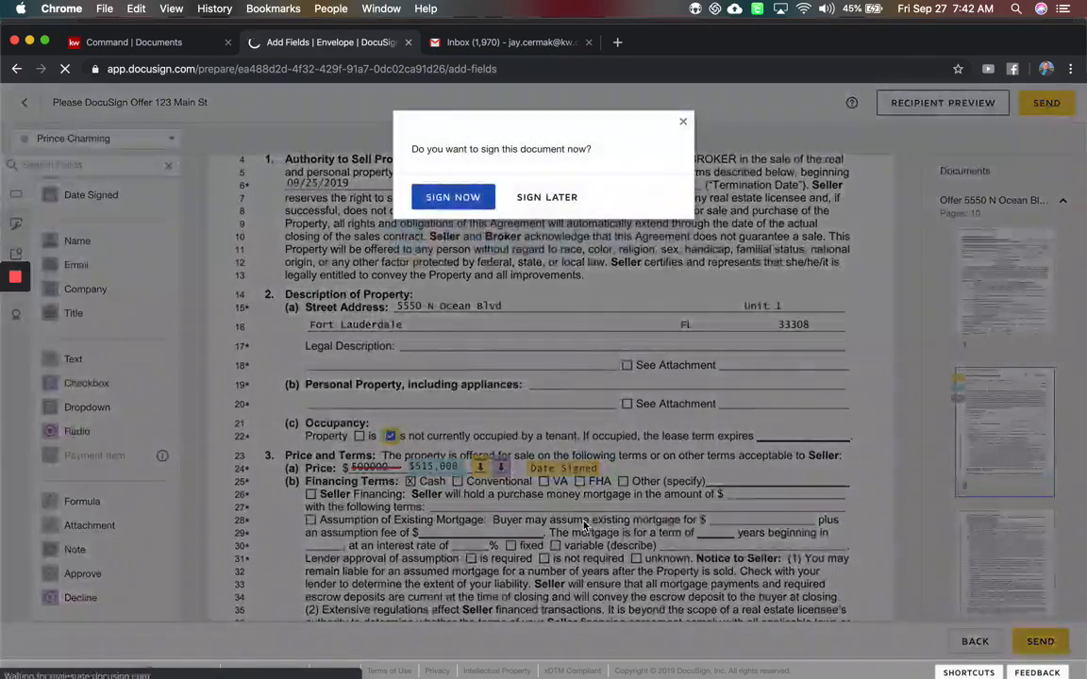
pyautogui.click(547, 197)
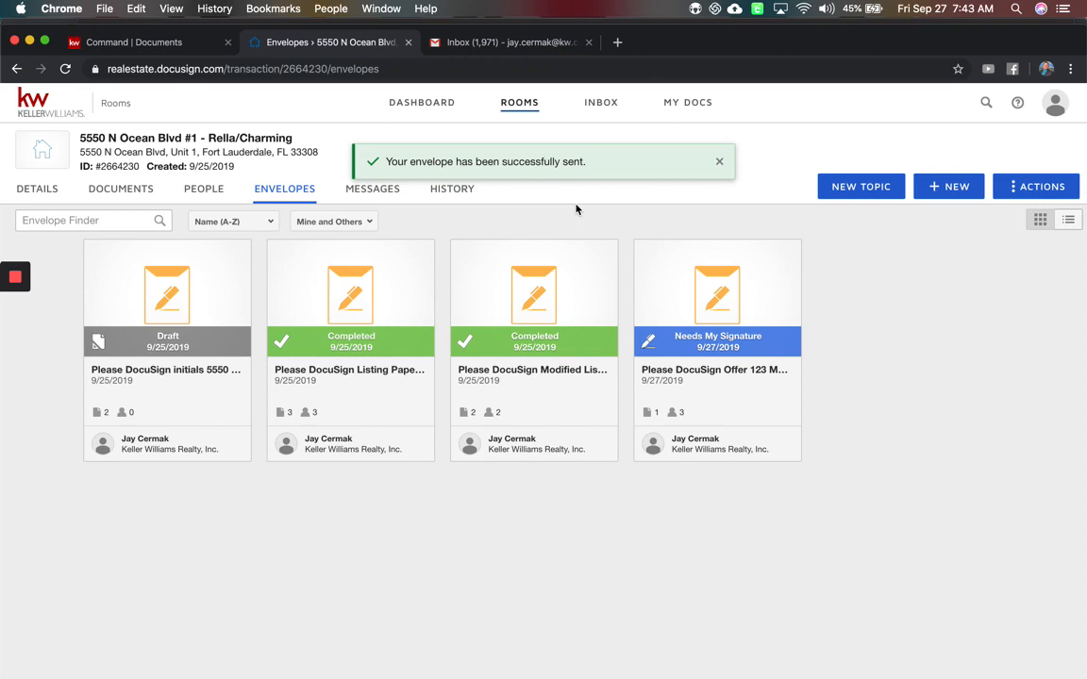
pyautogui.click(719, 163)
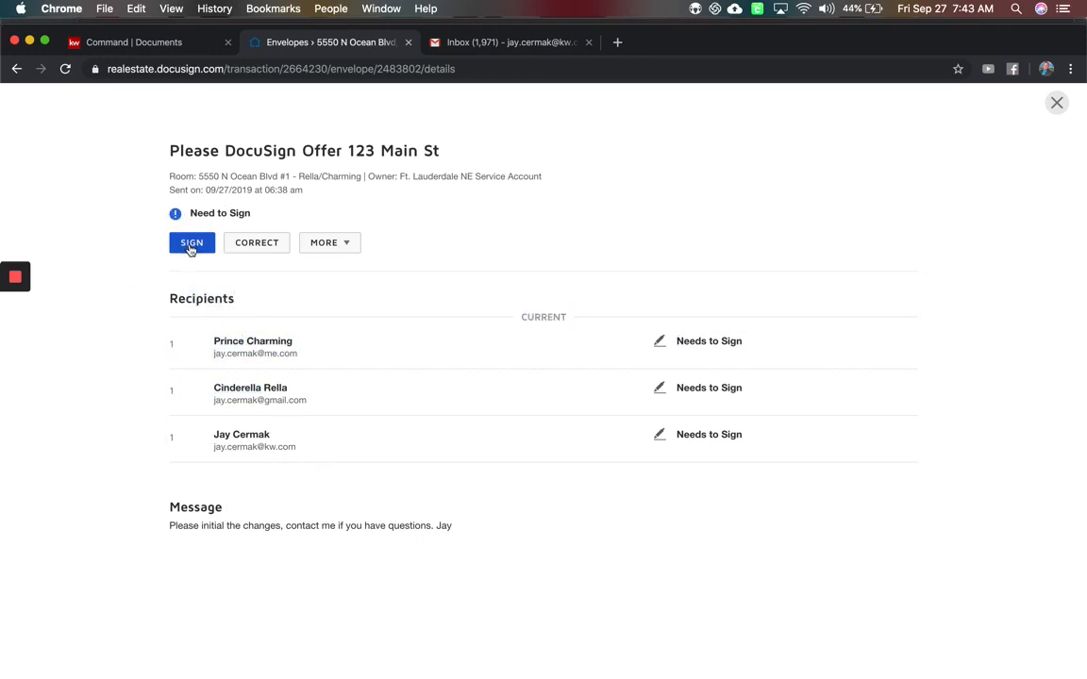
pyautogui.click(193, 241)
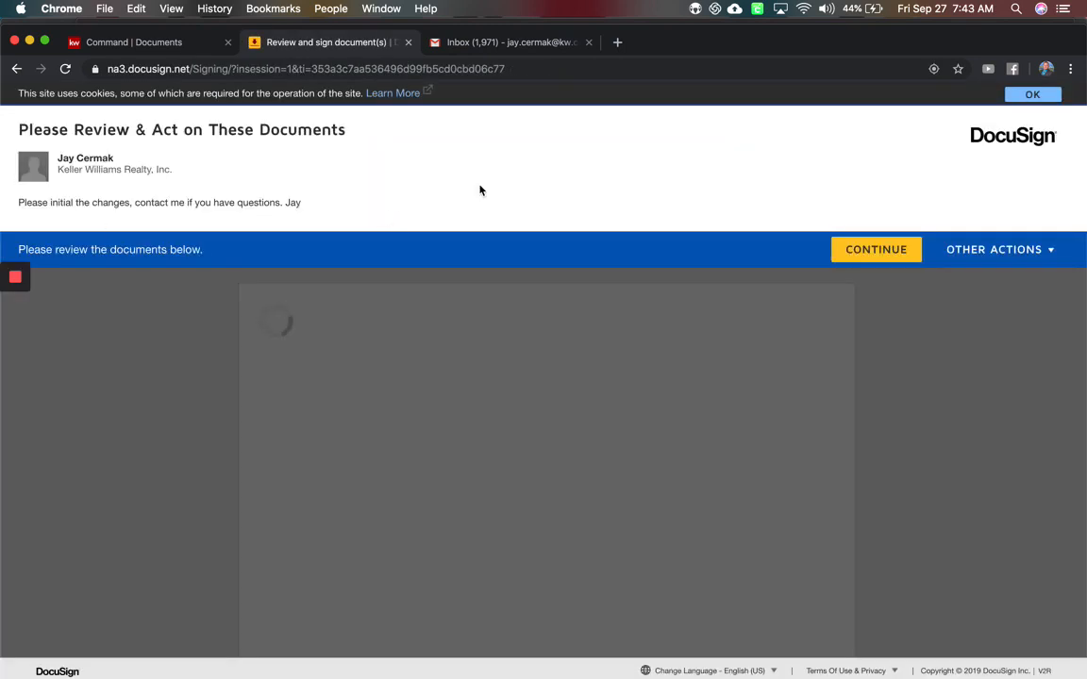
pyautogui.click(875, 249)
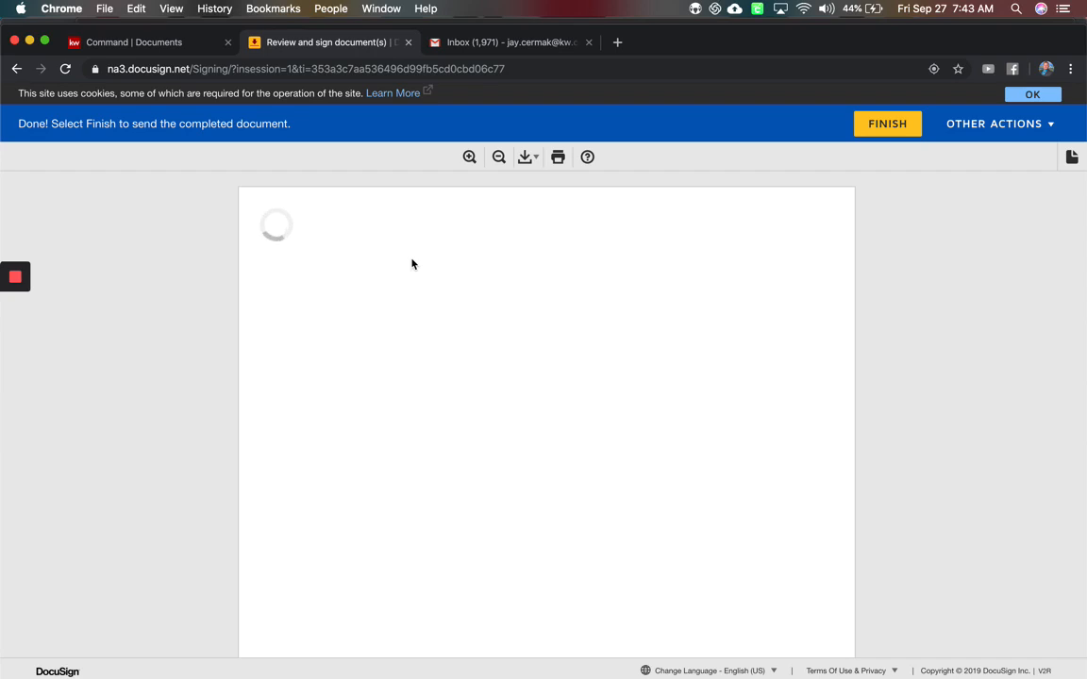
pyautogui.moveTo(234, 19)
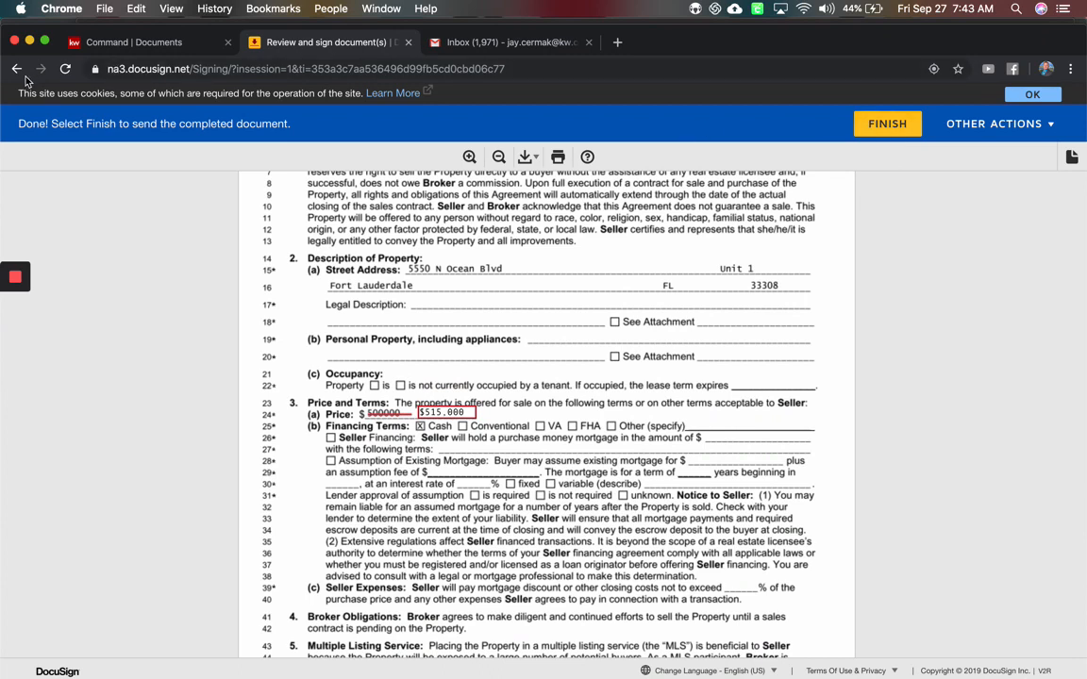
pyautogui.moveTo(490, 411)
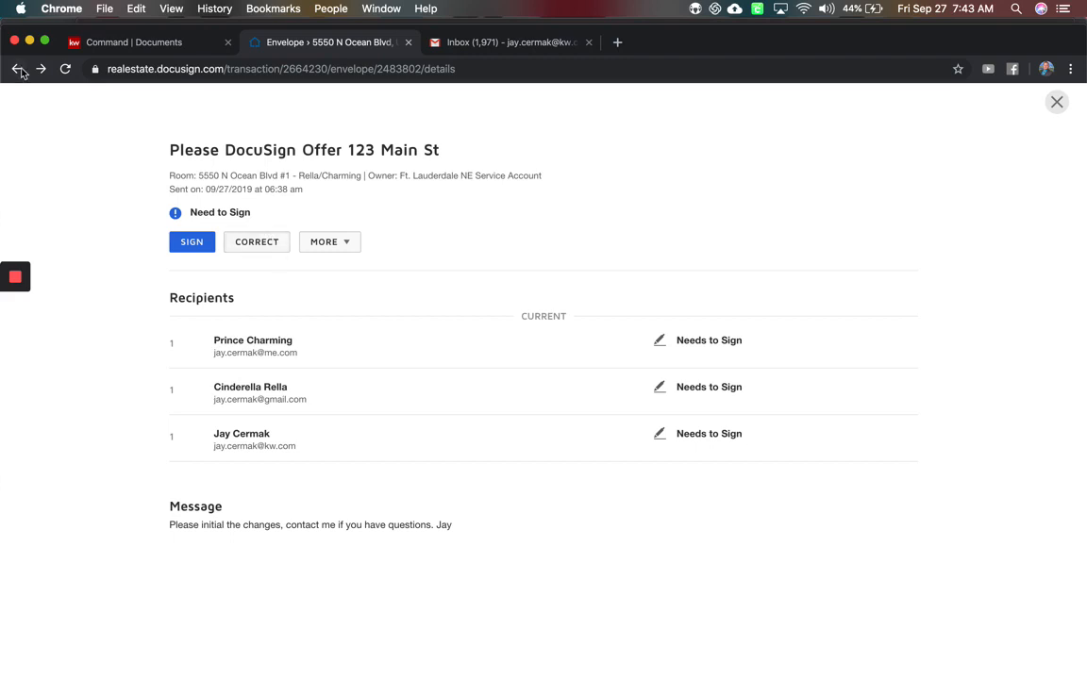
# Go back to the room's Envelopes list showing the offer awaiting signature.
pyautogui.click(17, 67)
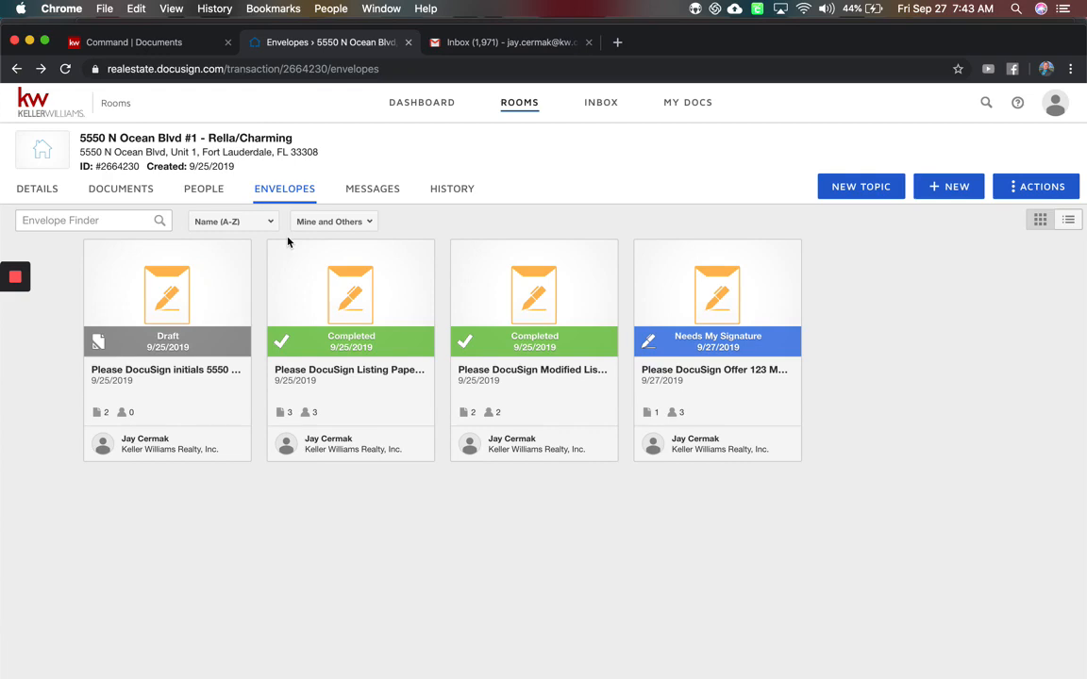
pyautogui.moveTo(283, 241)
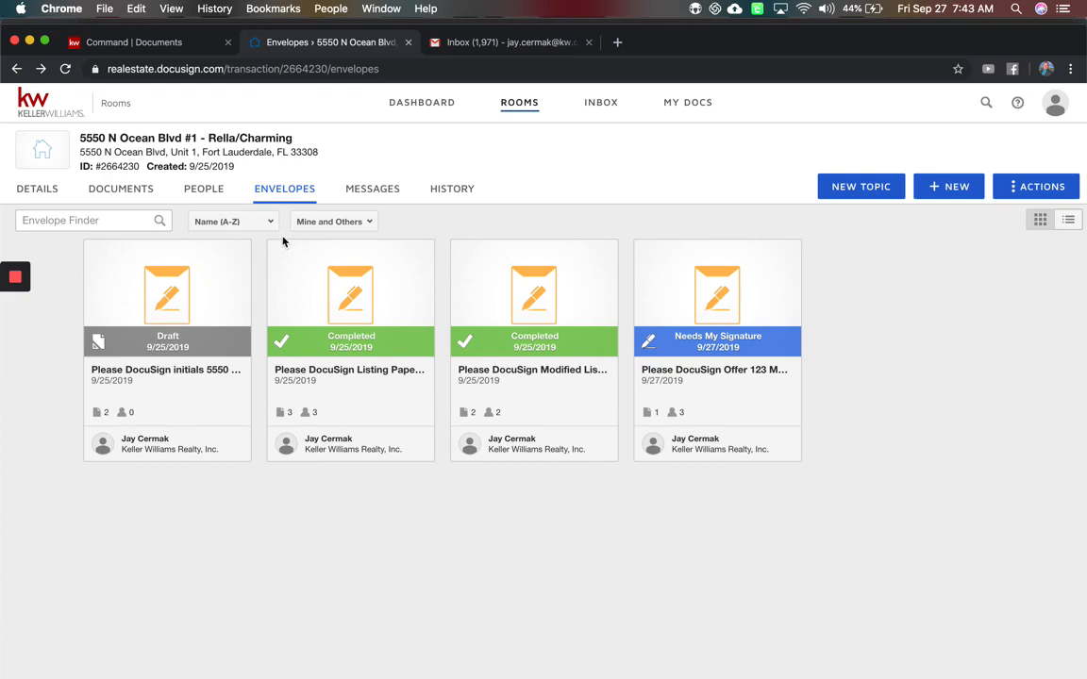